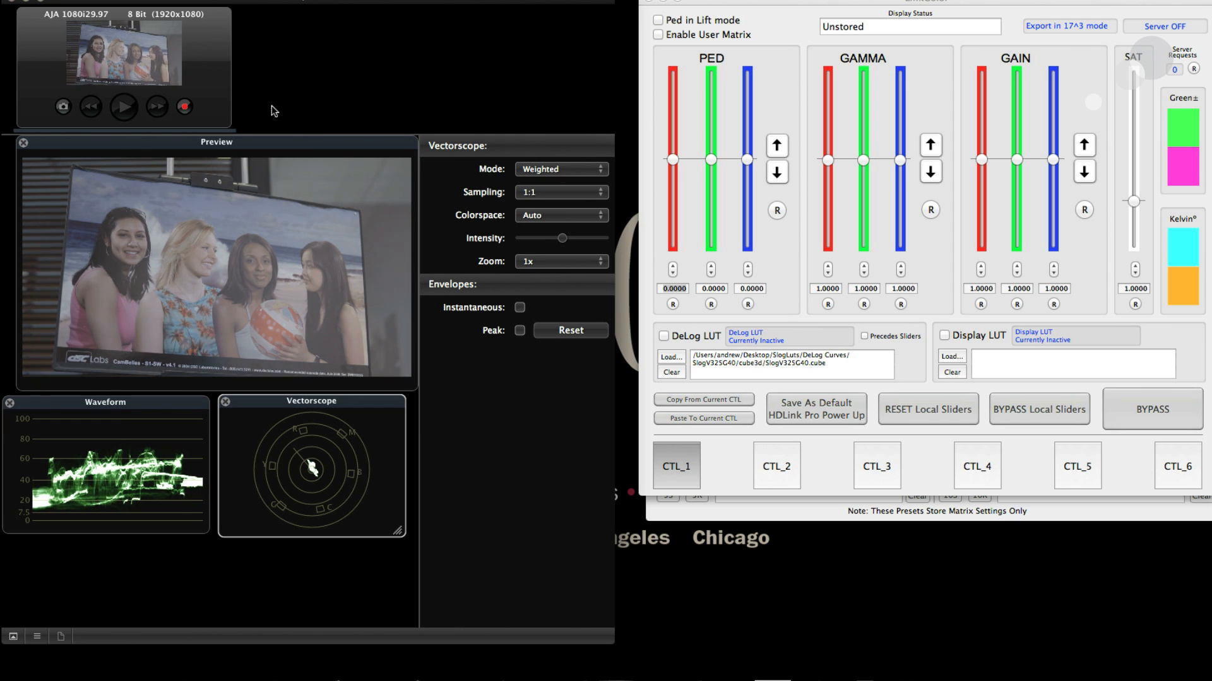
Load SlogV325G40.cube from the SlogV325G40 folder as the DeLog lookup table.
click(670, 287)
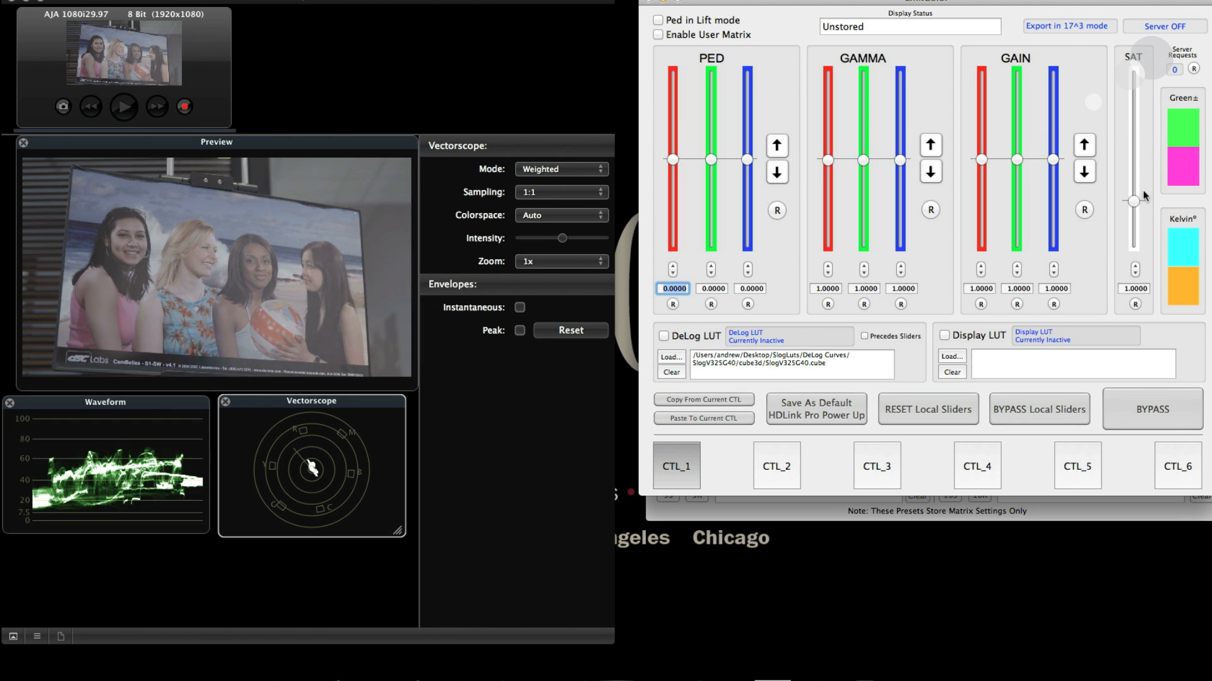
mouse_move(1178, 131)
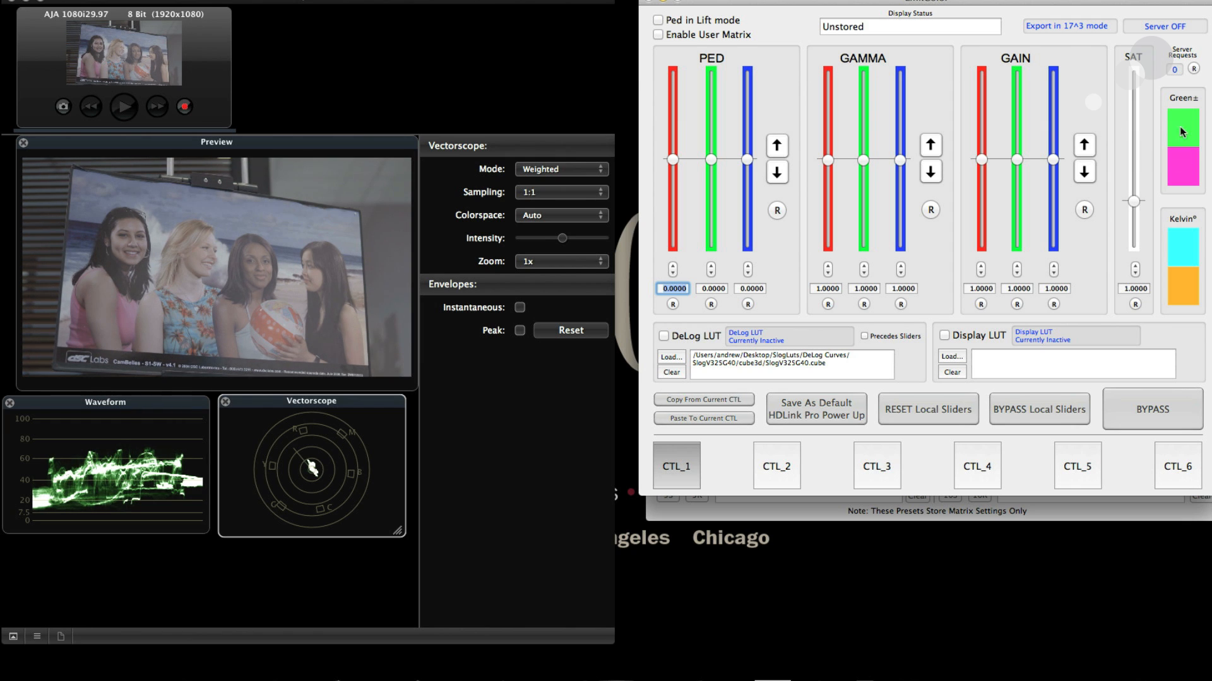
mouse_move(1187, 251)
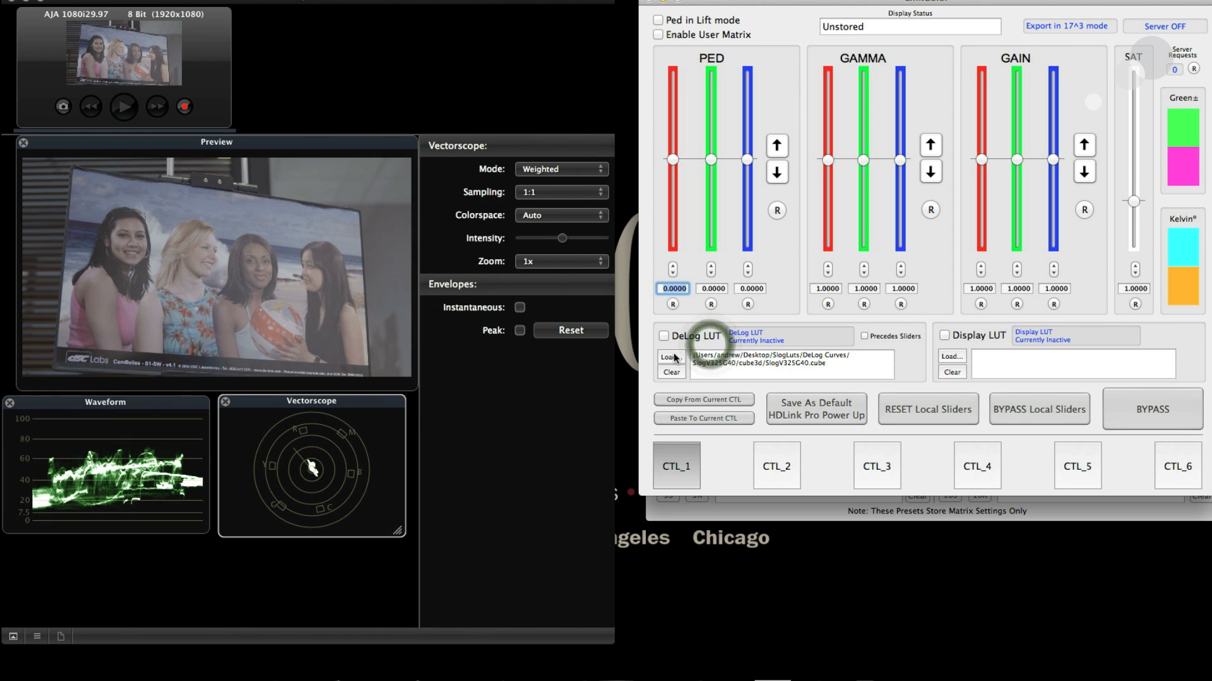
click(669, 357)
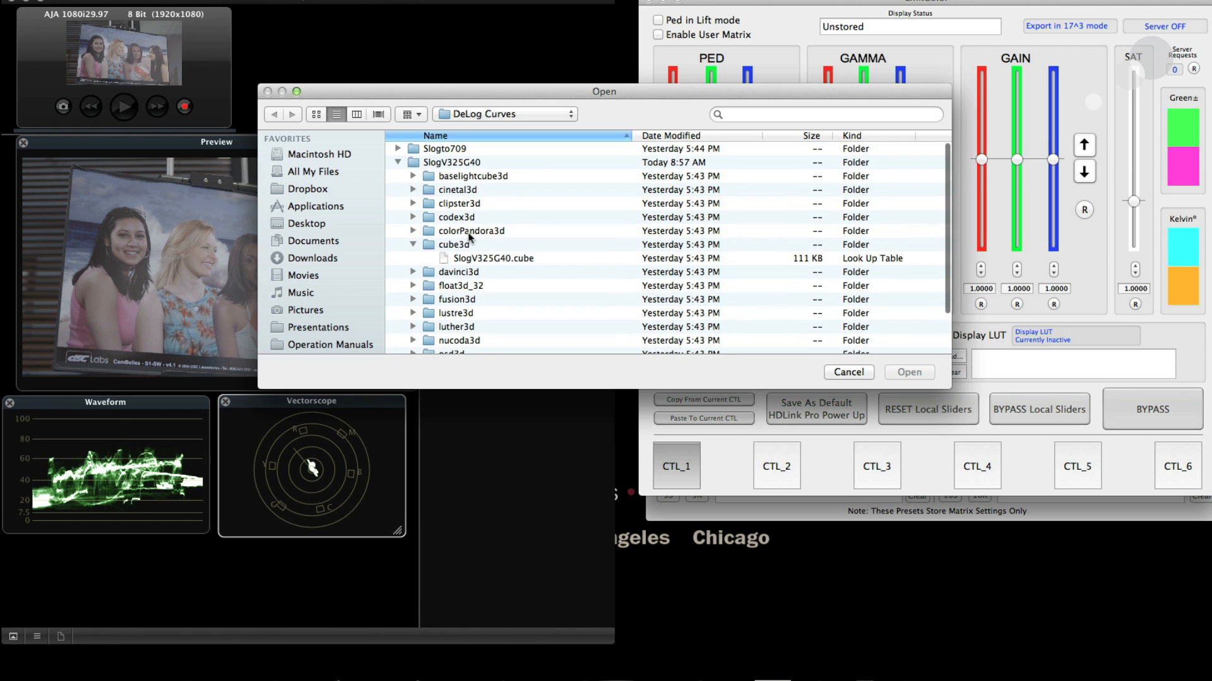
mouse_move(484, 212)
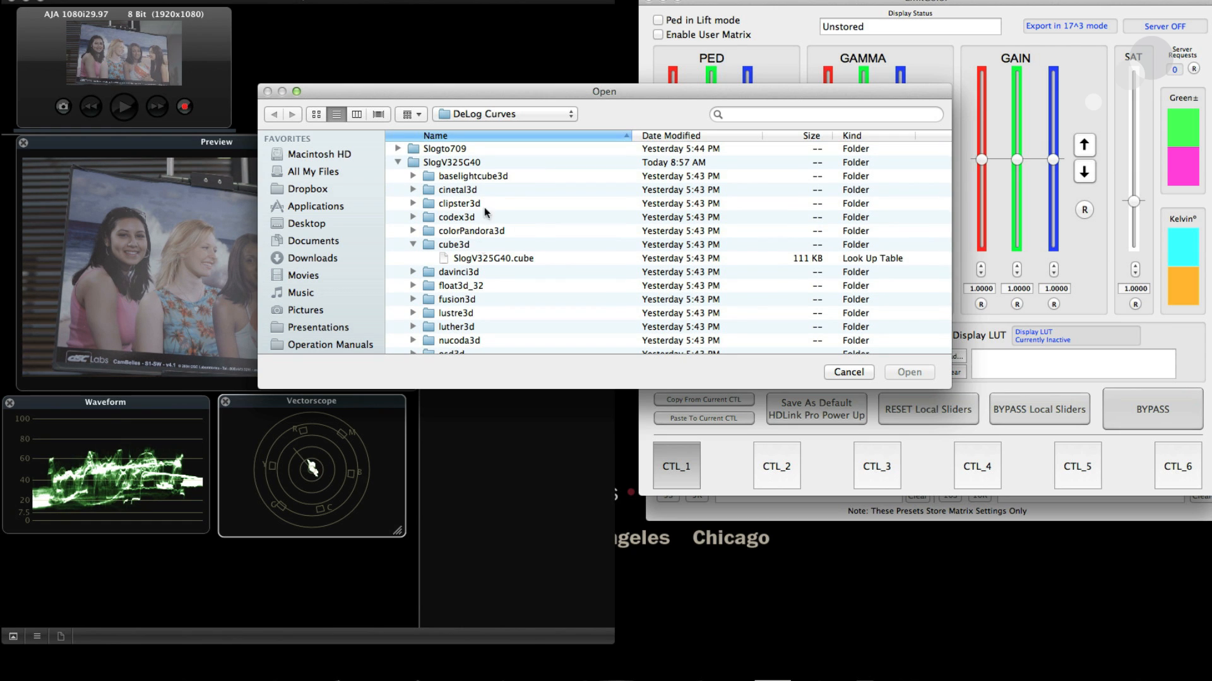
click(452, 163)
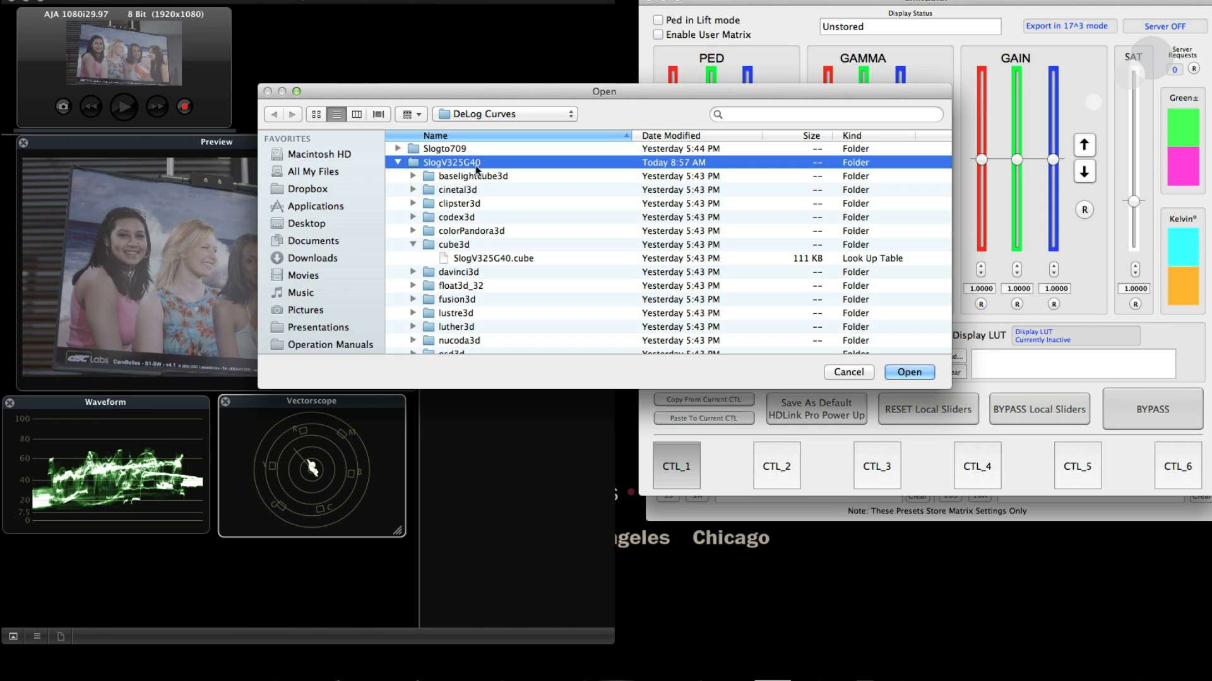
mouse_move(469, 246)
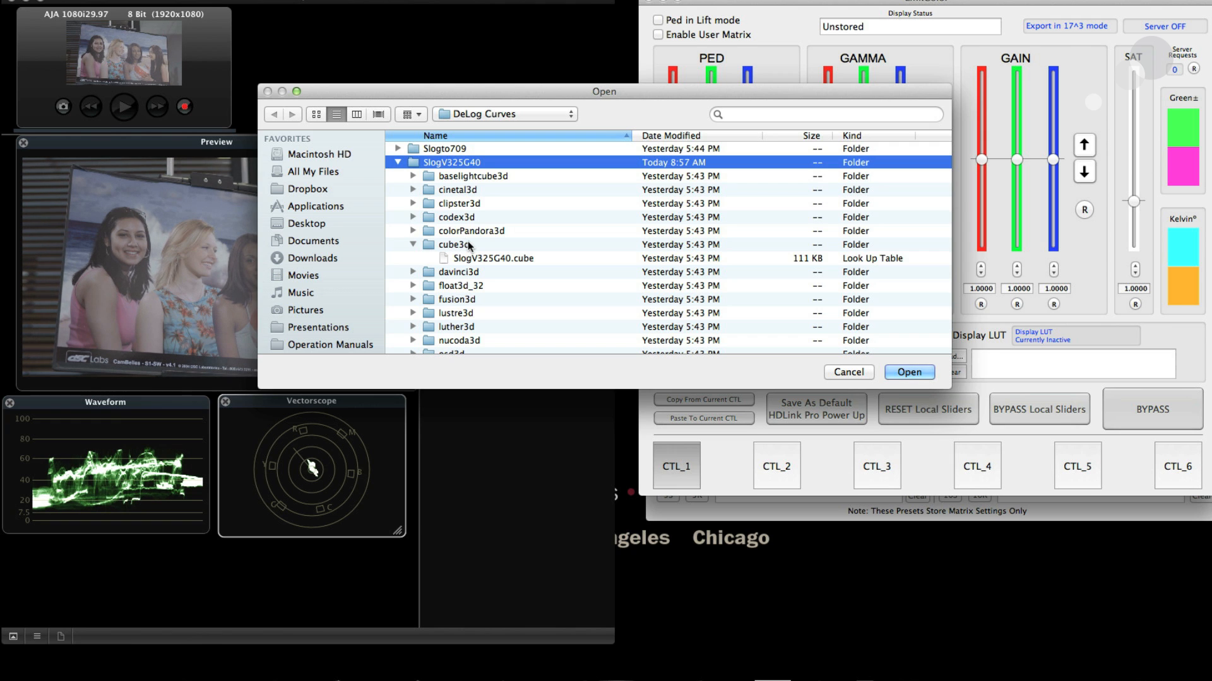
click(491, 257)
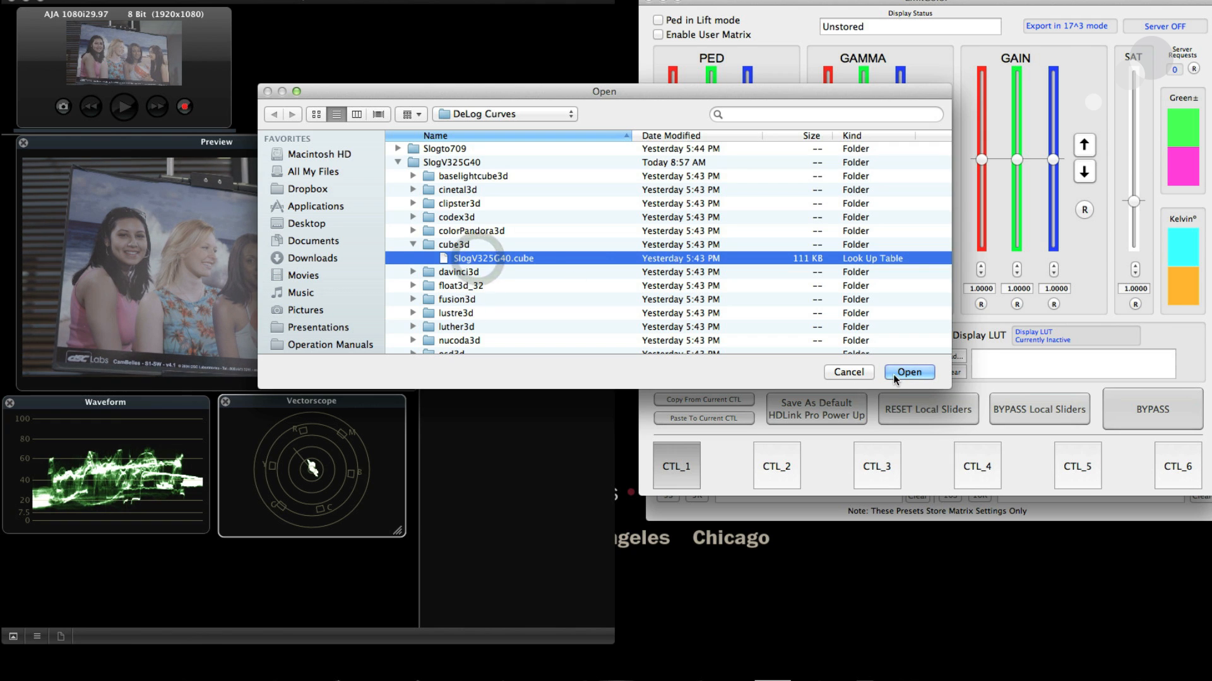
click(909, 371)
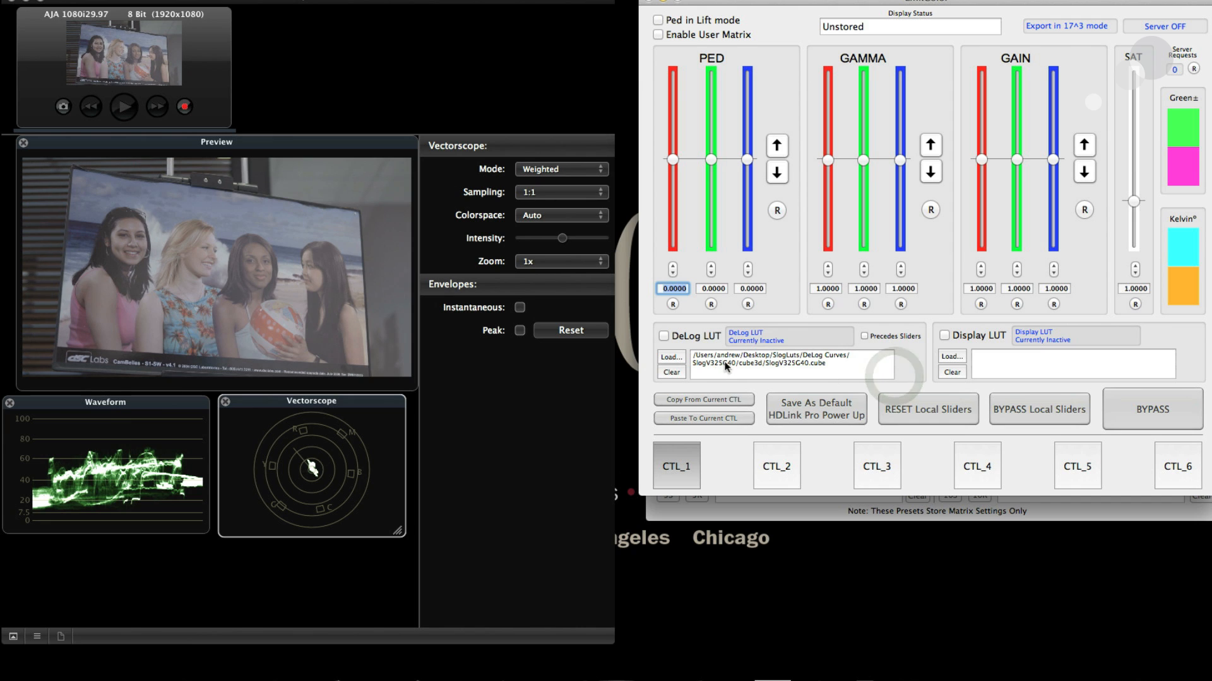
mouse_move(764, 393)
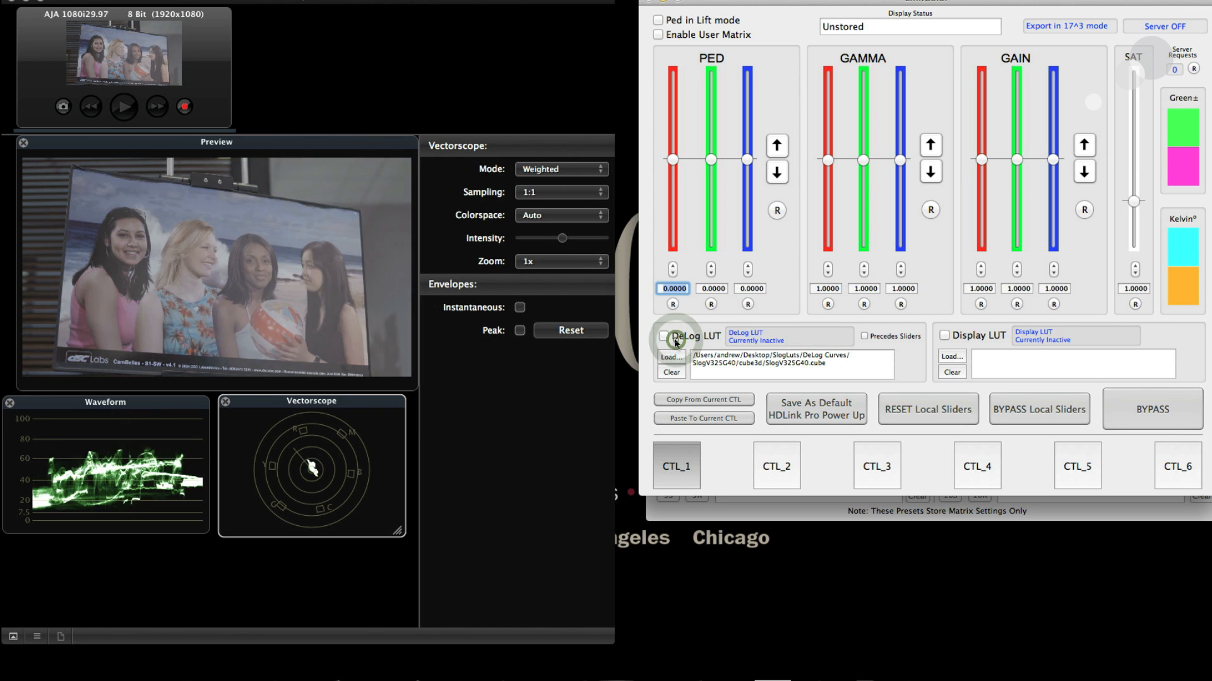
Enable the DeLog LUT, toggle it off to compare, and leave it on.
click(662, 337)
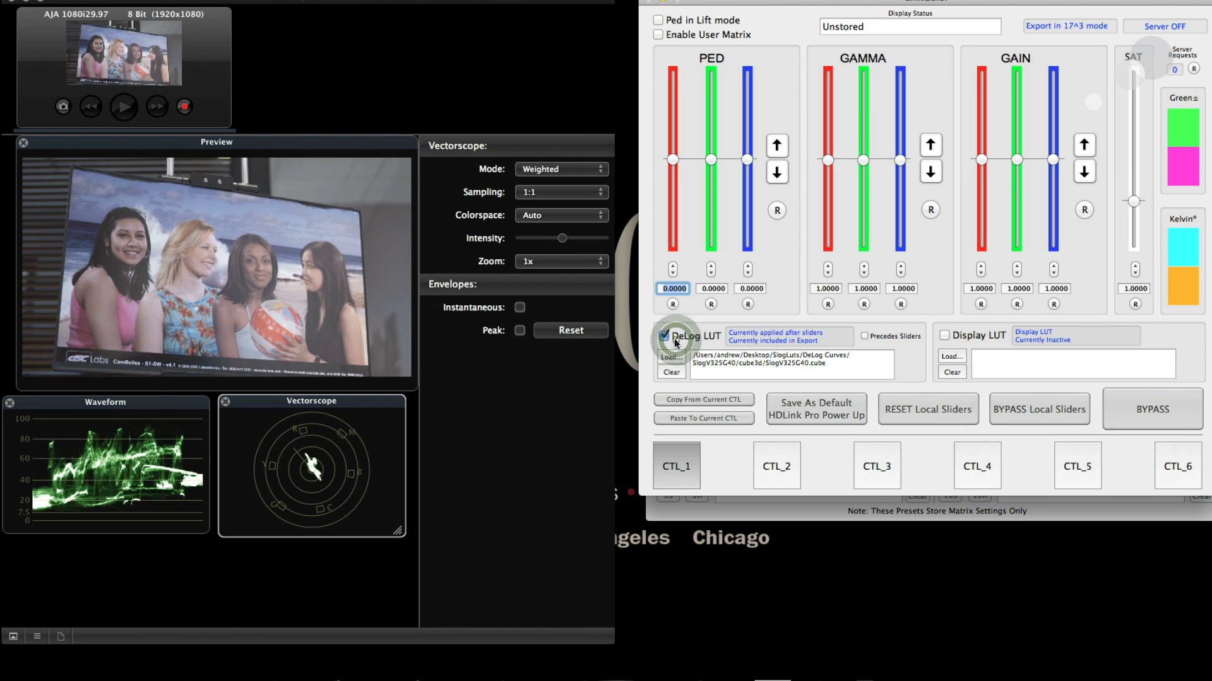
click(663, 336)
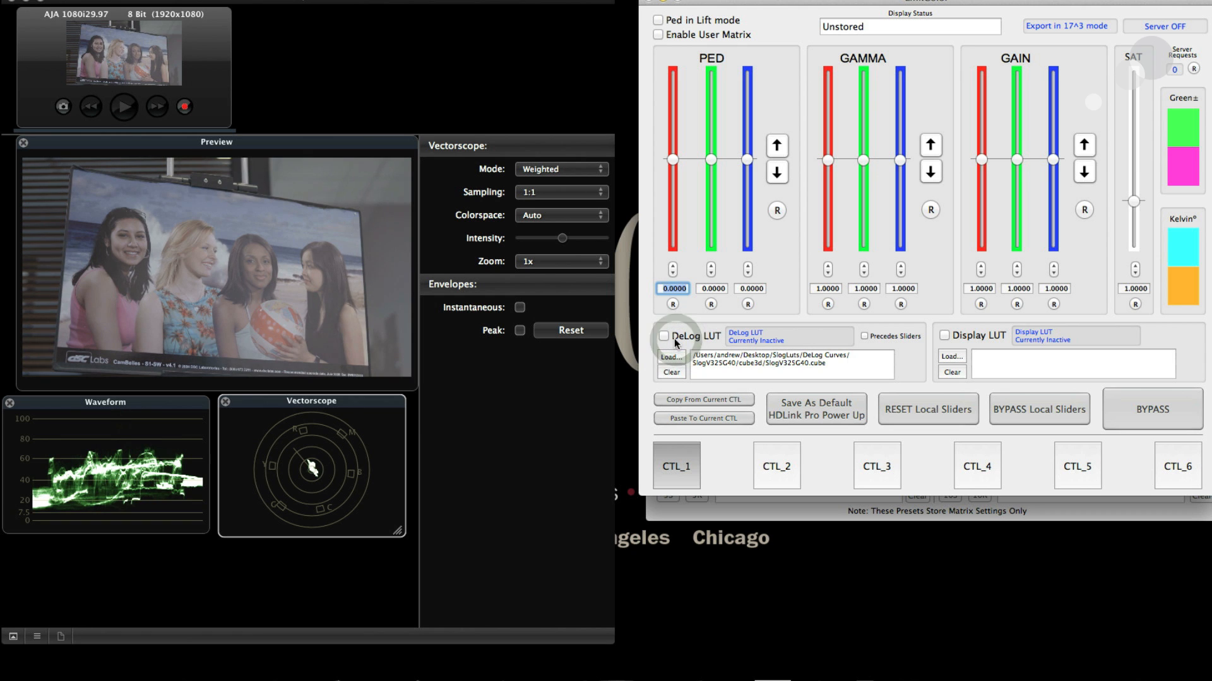
click(662, 336)
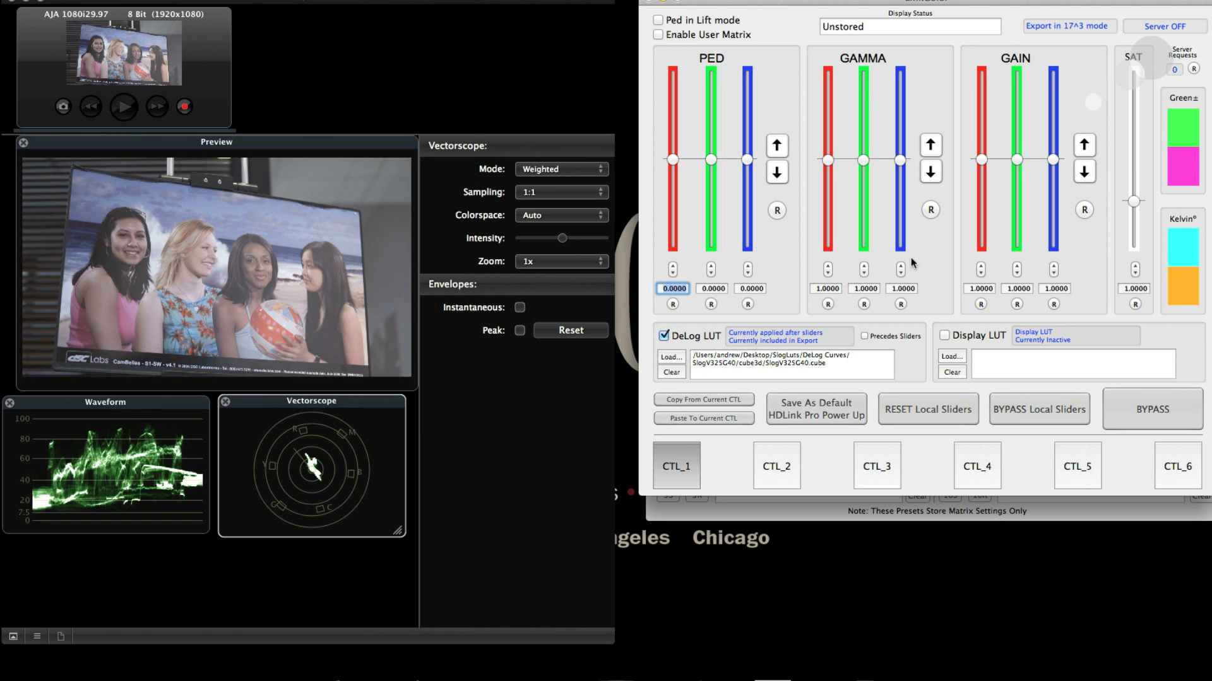
mouse_move(812, 159)
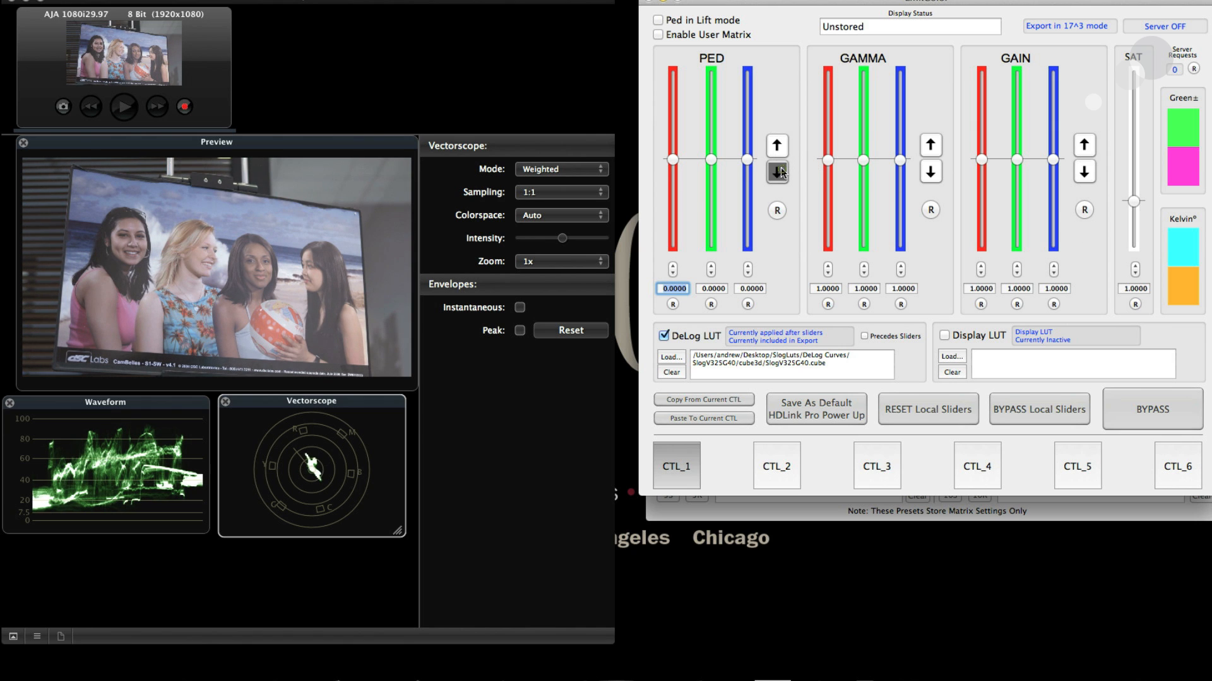
Lower pedestal to about -0.145, set gamma near 0.85, raise gain to 1.2260 and saturation to 1.4018.
click(777, 172)
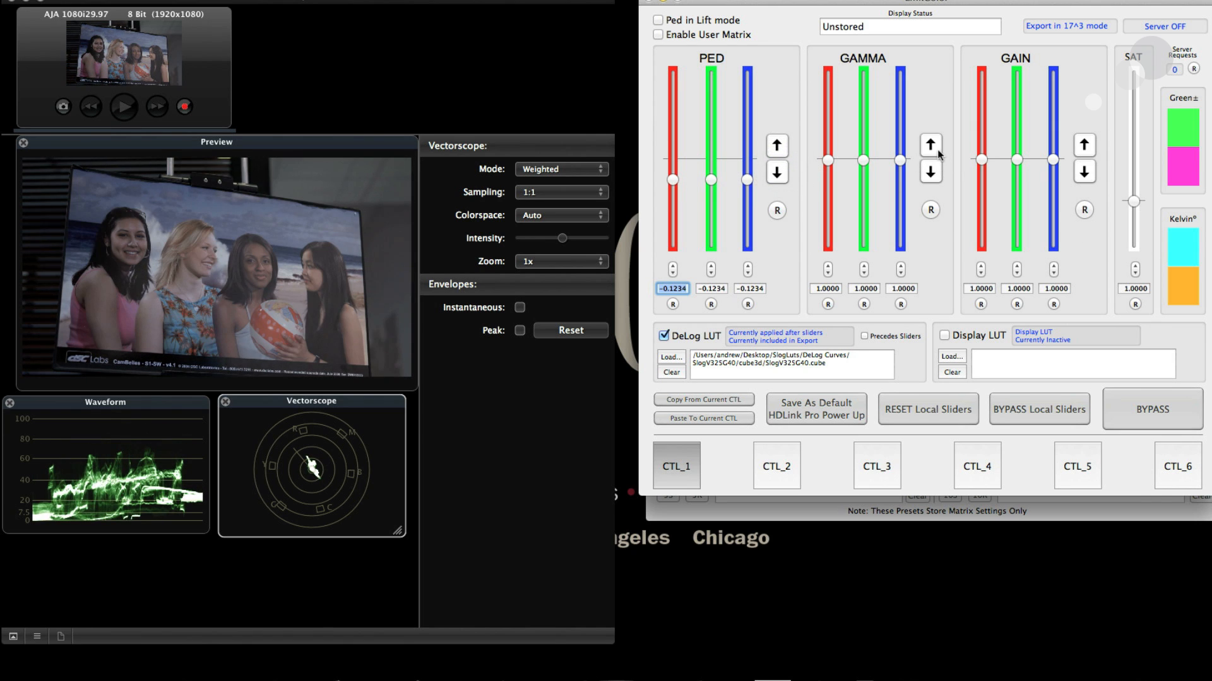
click(930, 145)
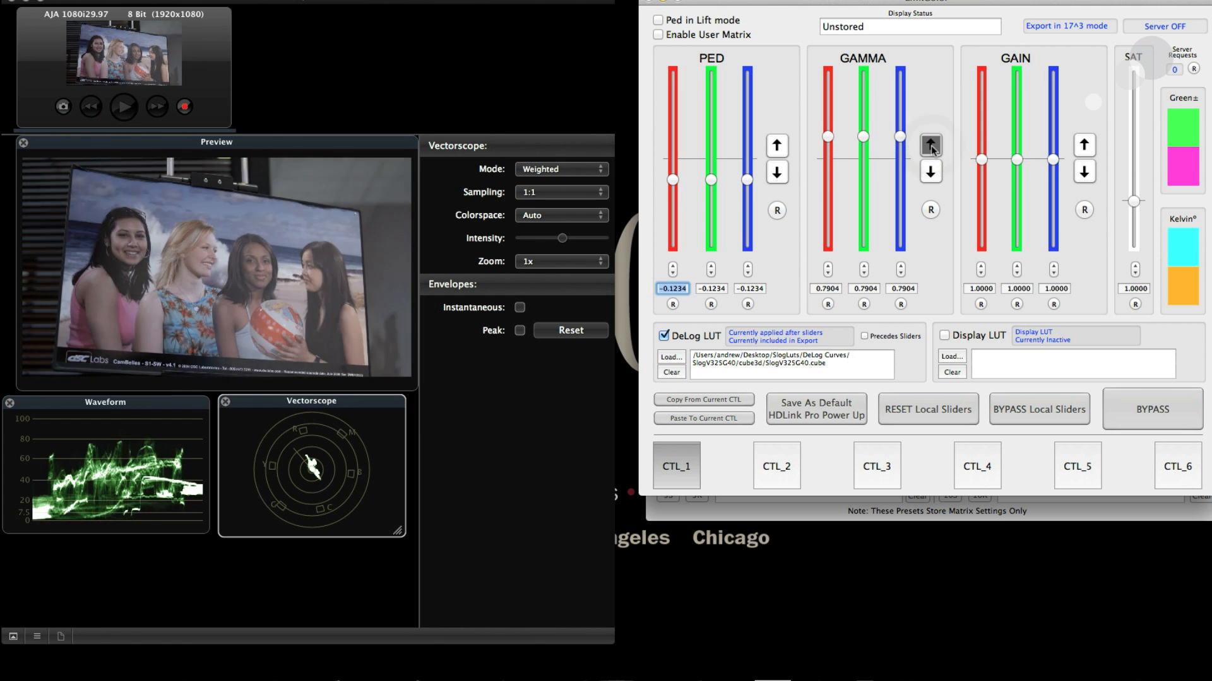
click(1083, 145)
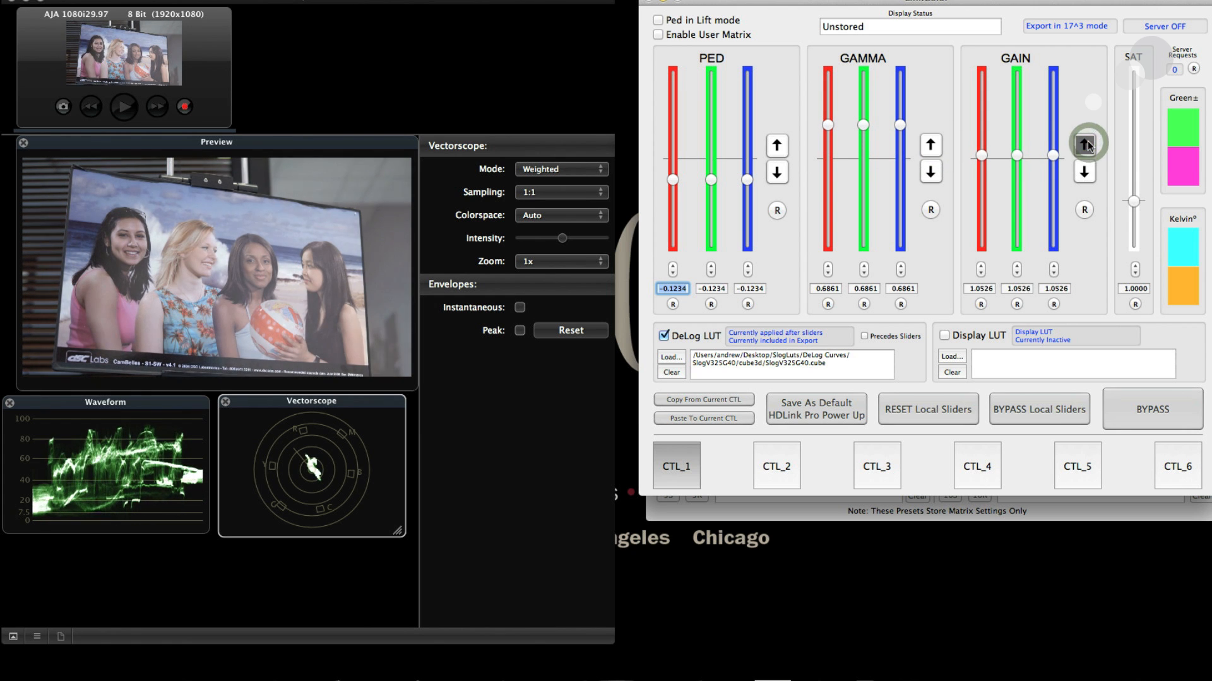
click(1083, 145)
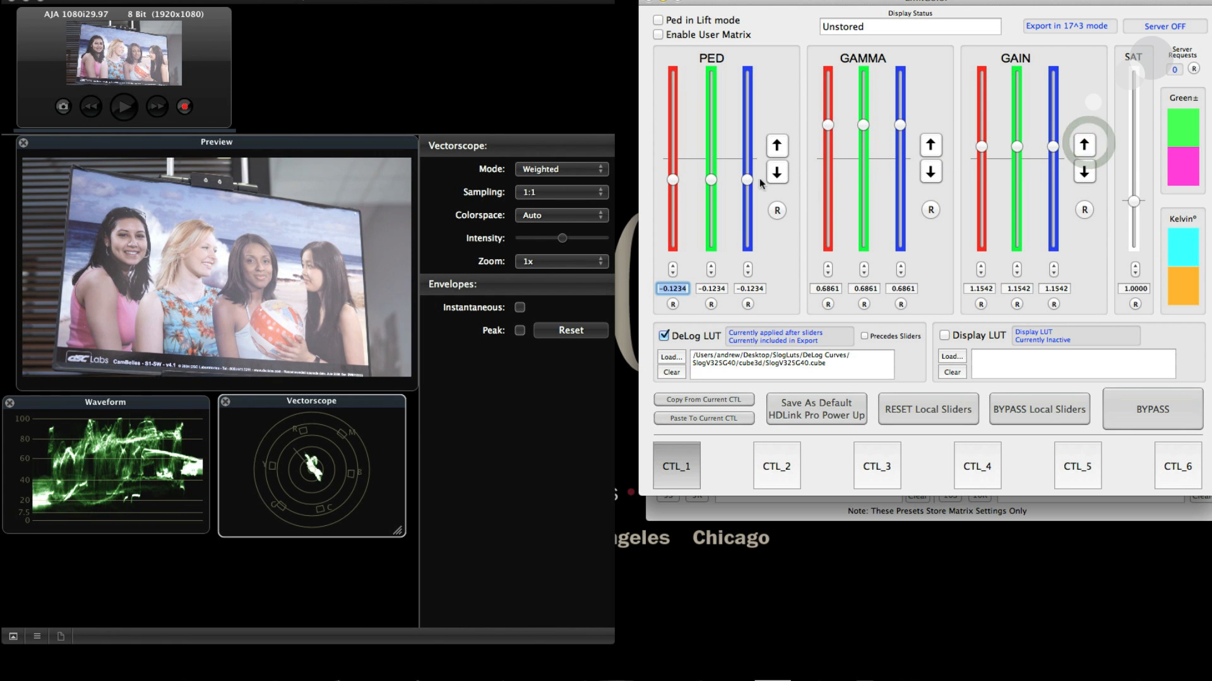
click(776, 170)
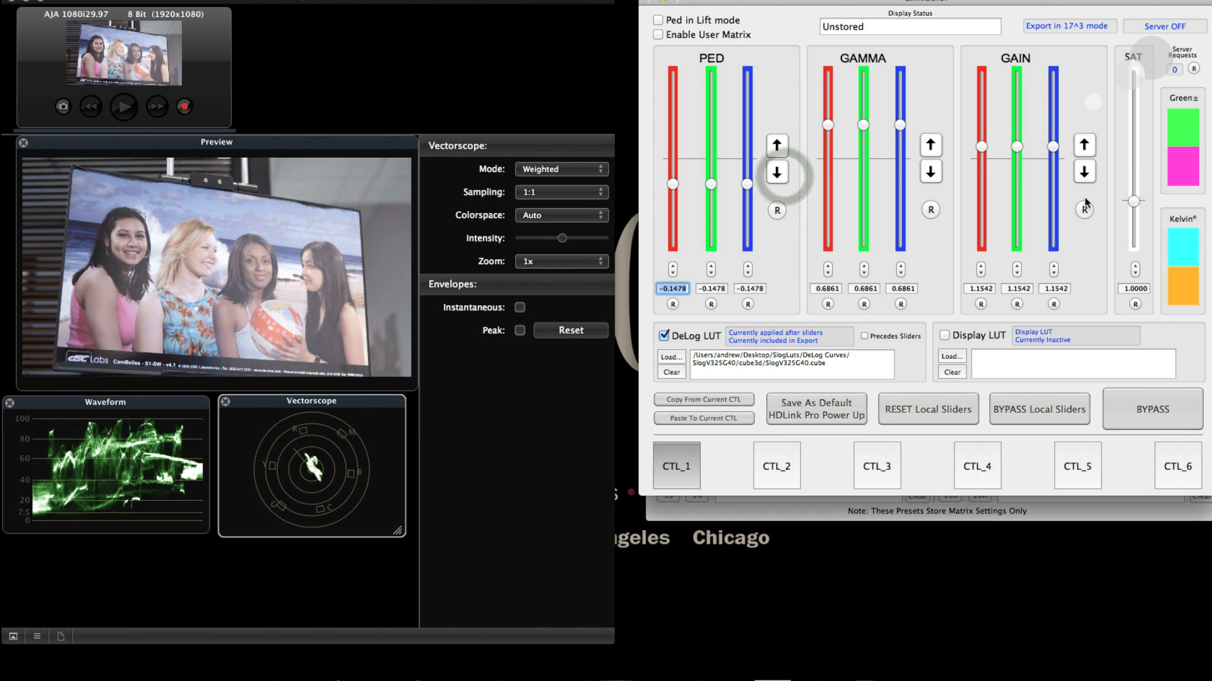
click(930, 171)
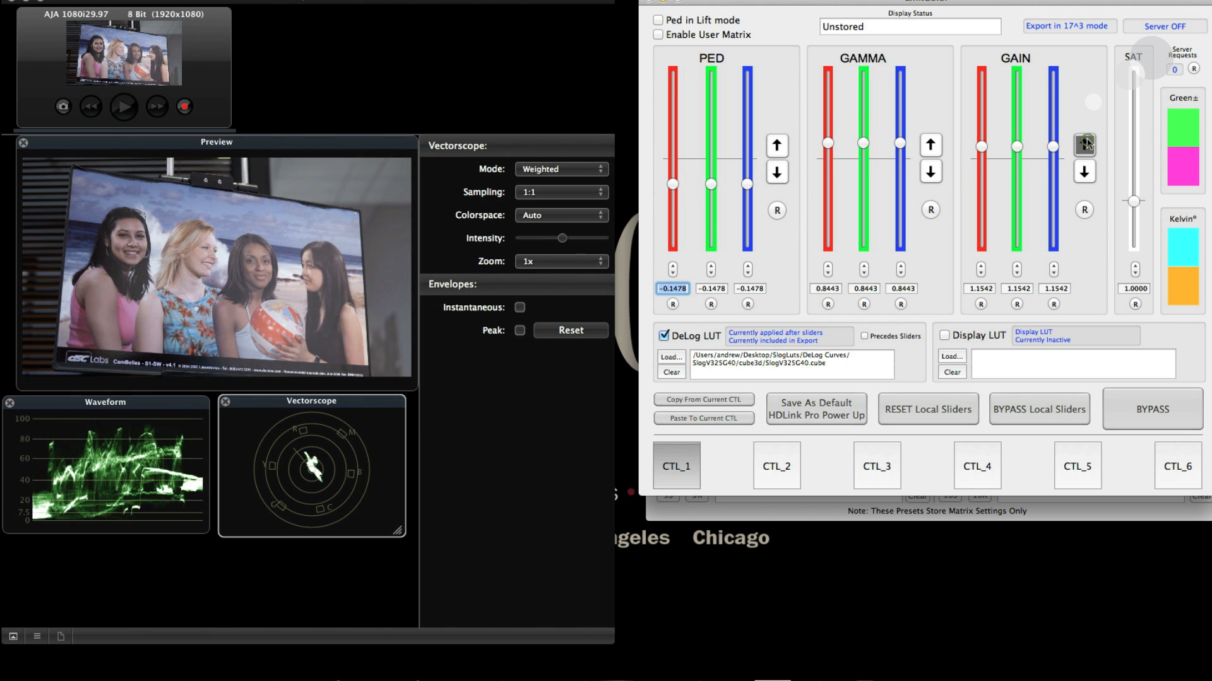
click(1083, 144)
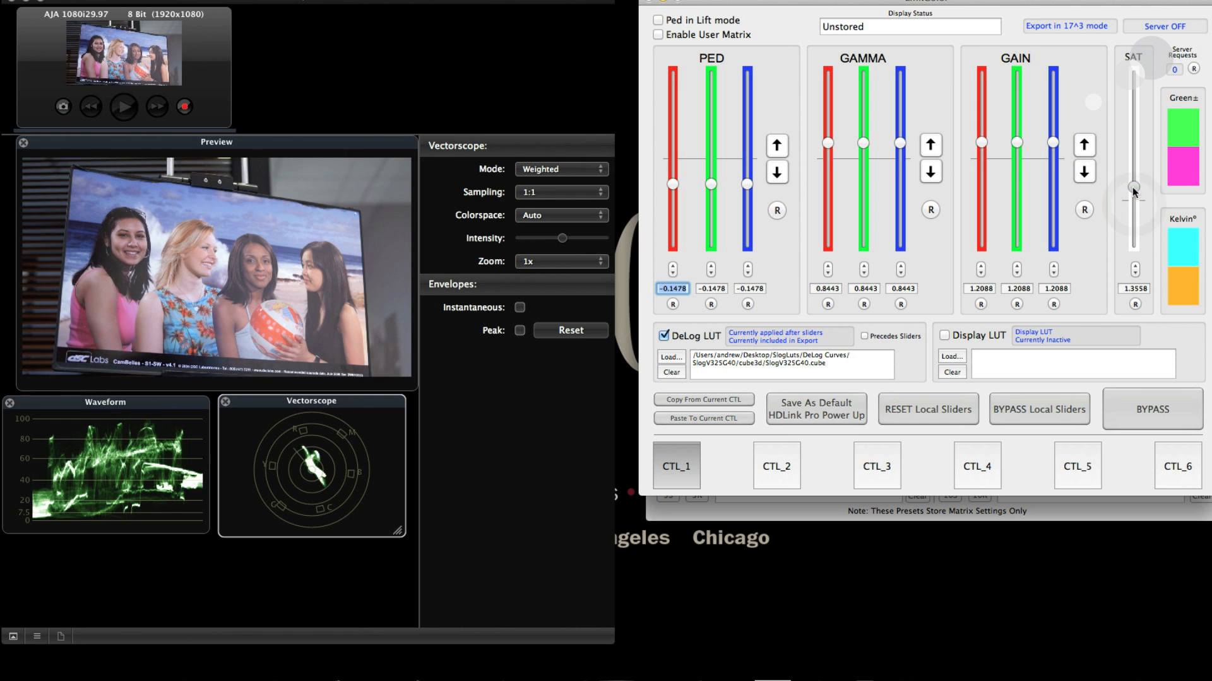
drag(1134, 192, 1133, 185)
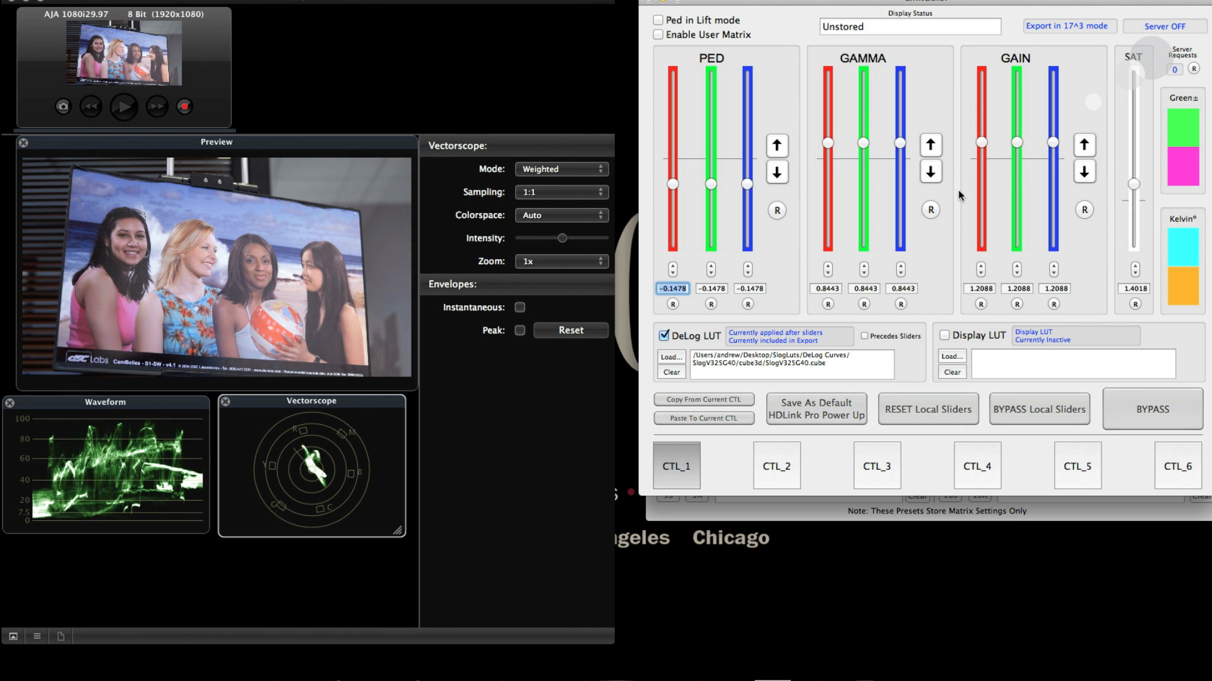
click(930, 172)
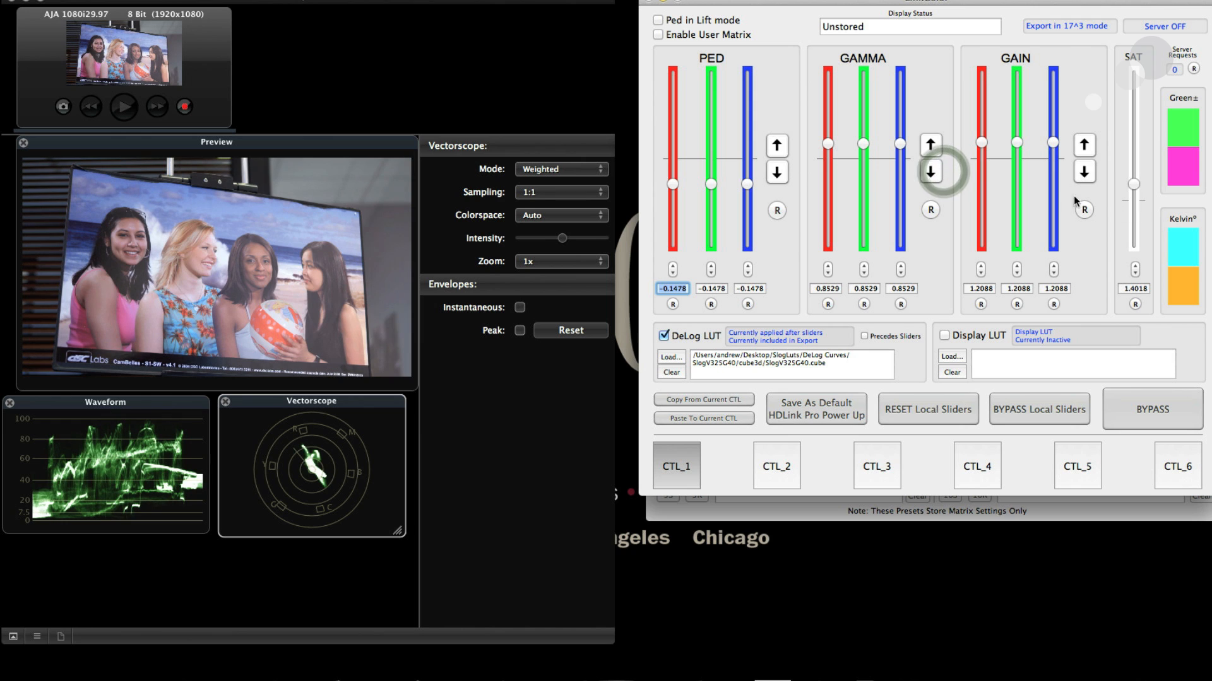
click(1083, 145)
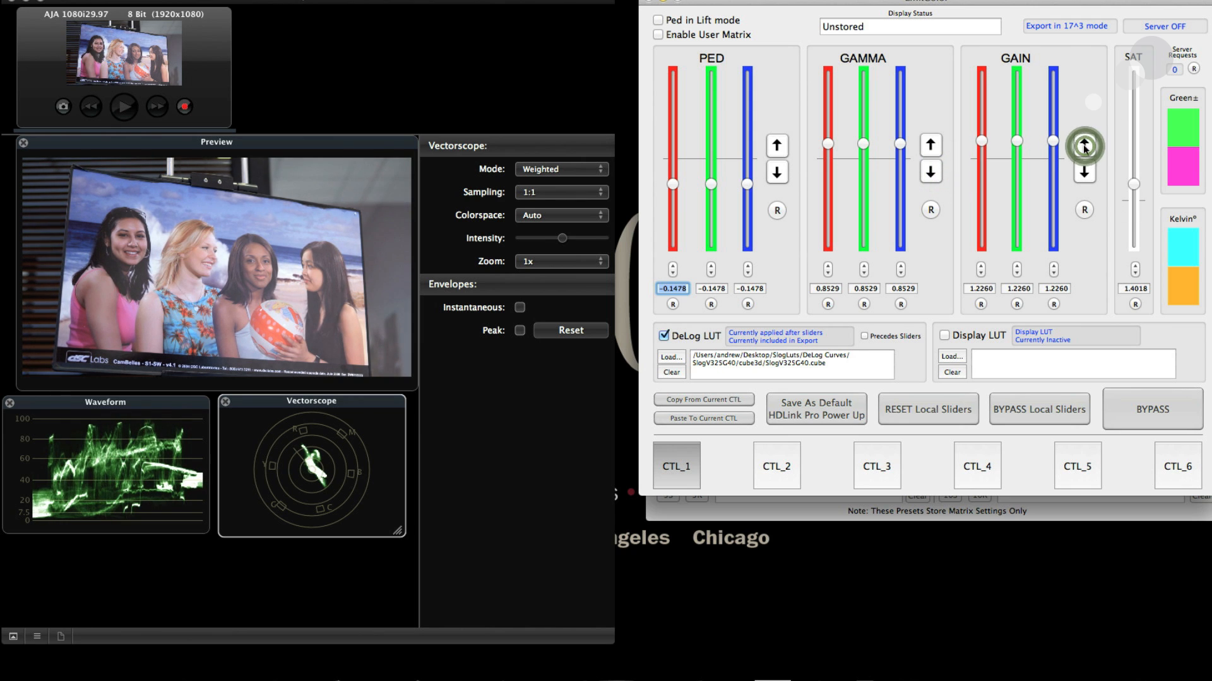
mouse_move(757, 265)
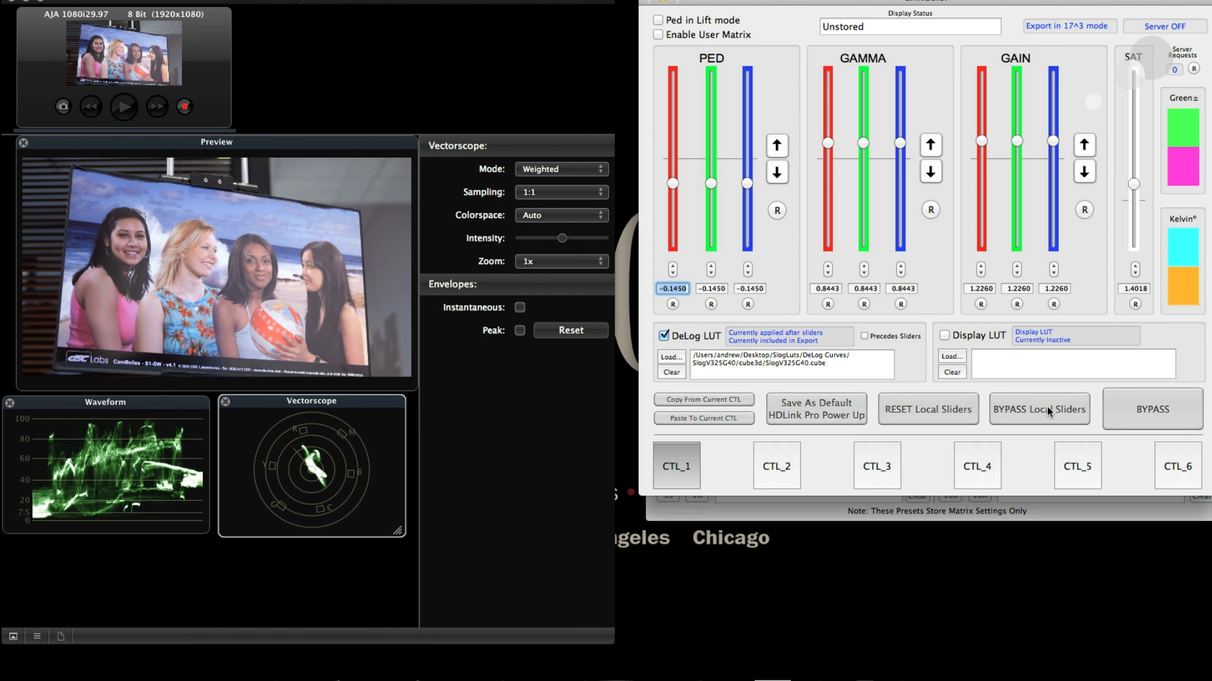
click(1039, 409)
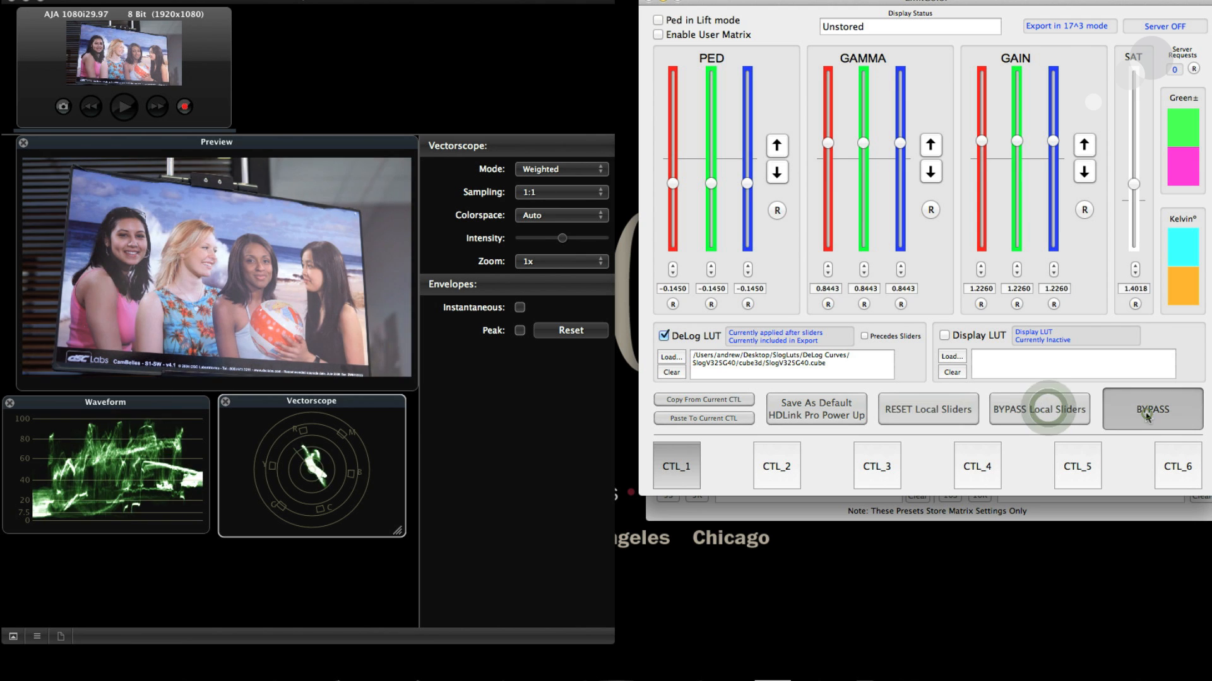
click(1151, 409)
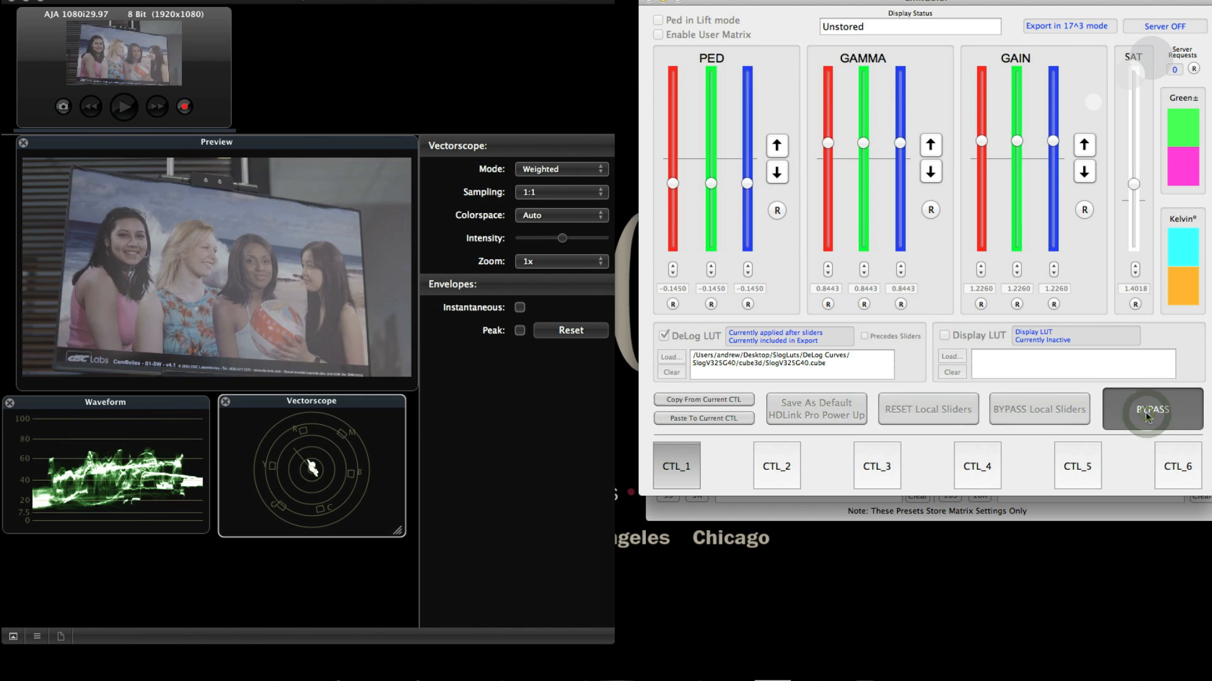
click(1151, 409)
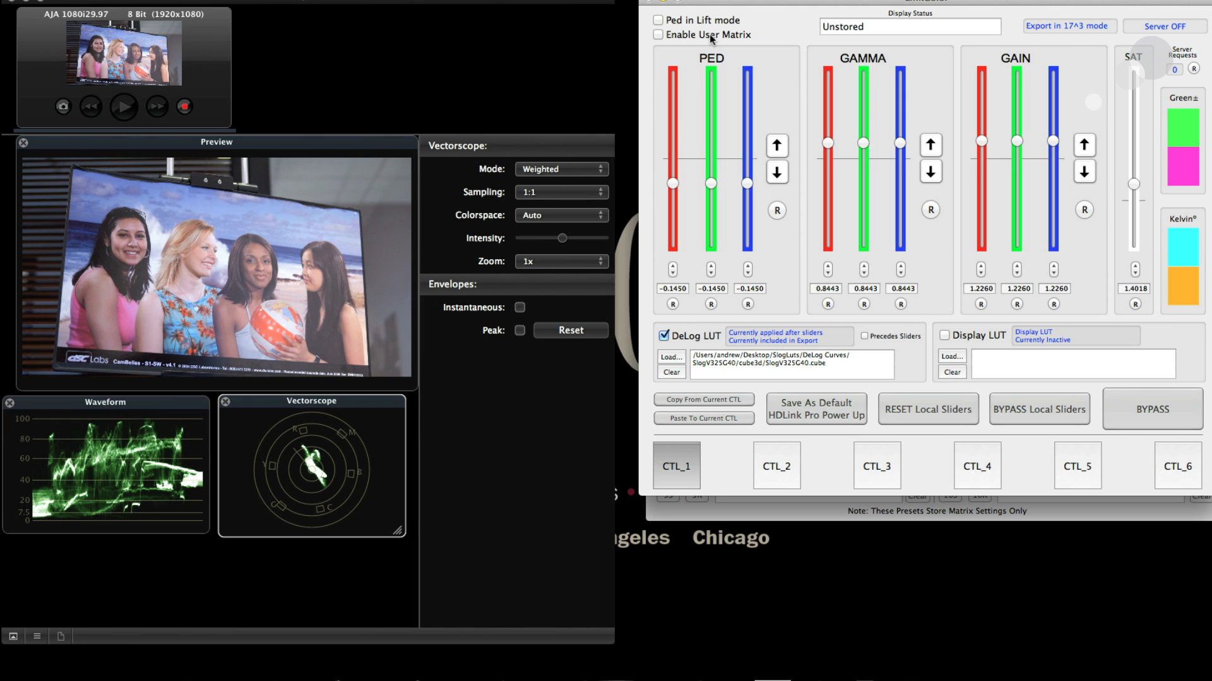
Enable the user matrix, clear it, recall the AB_Norm_f3 preset and edit the JR45Video_f3 note.
click(657, 35)
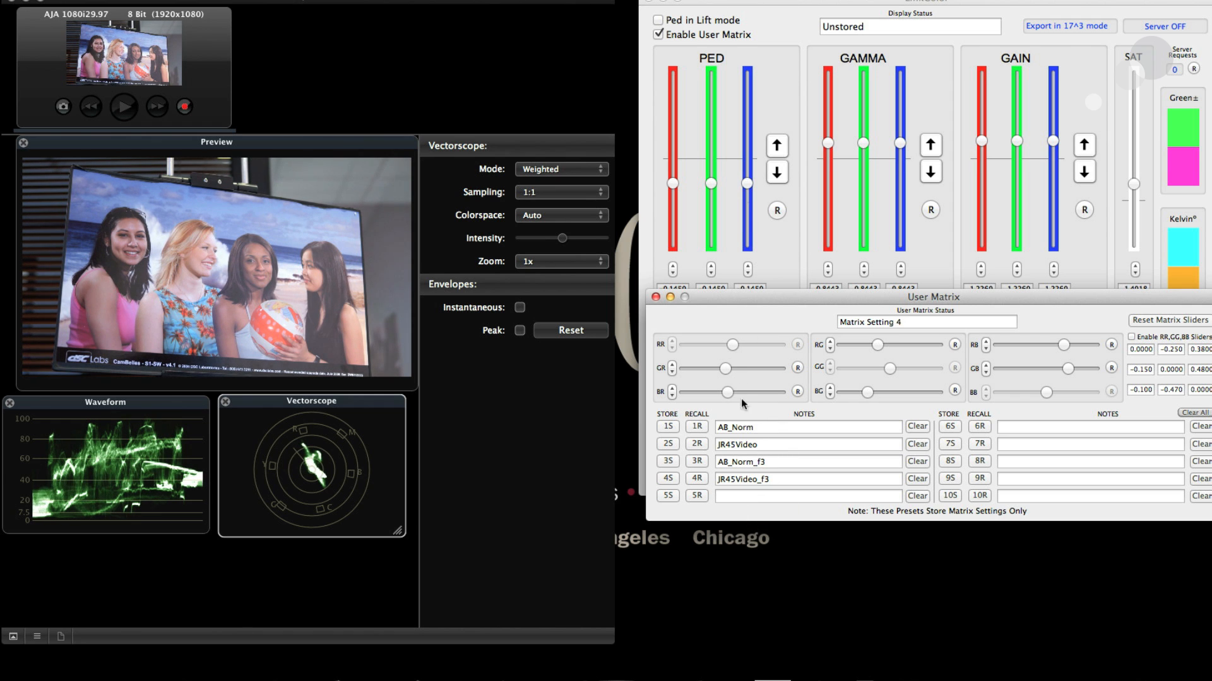
click(1169, 320)
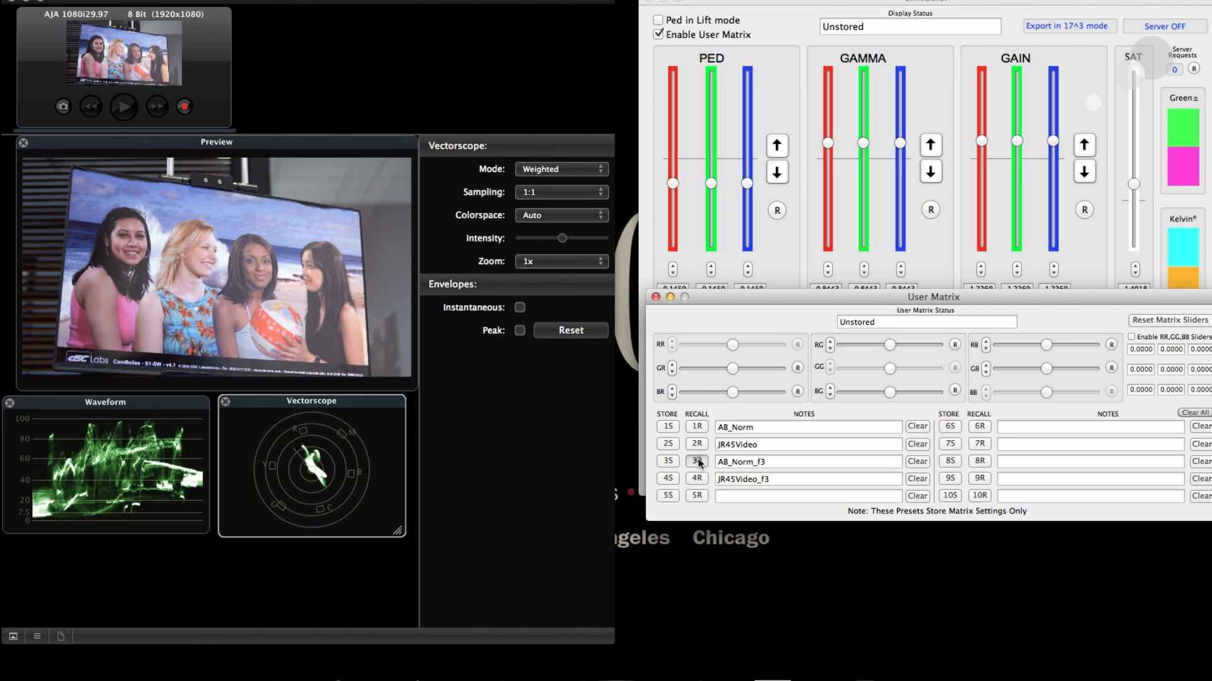
click(694, 462)
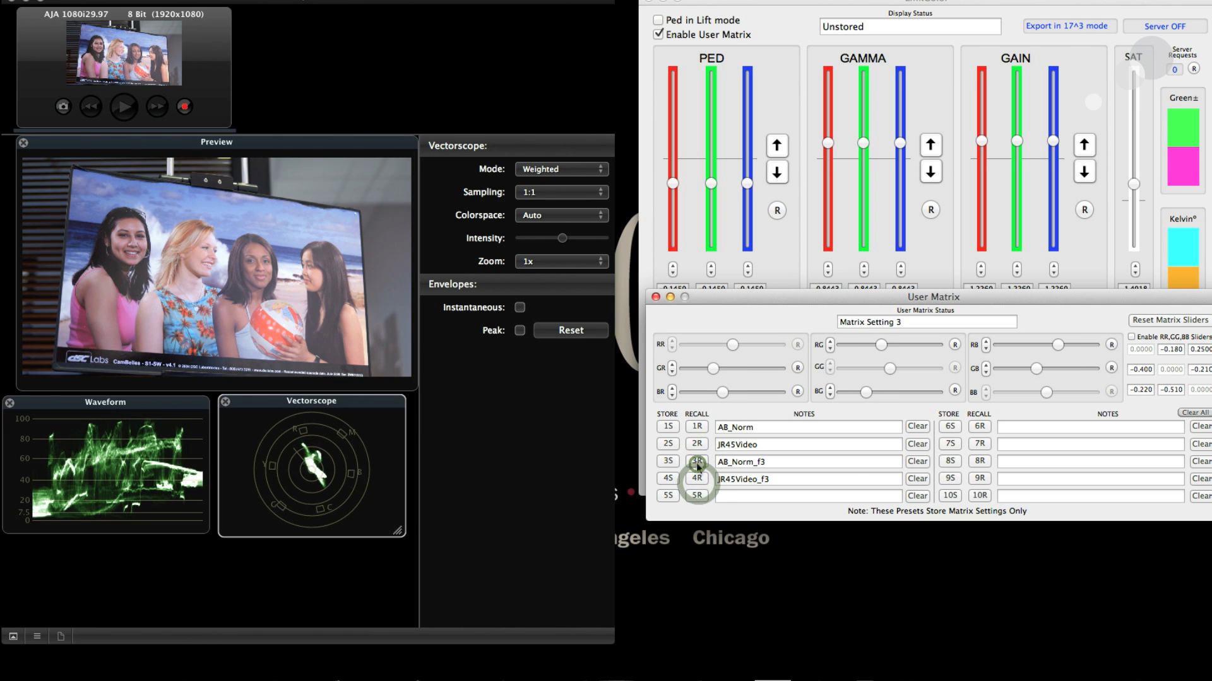
click(695, 462)
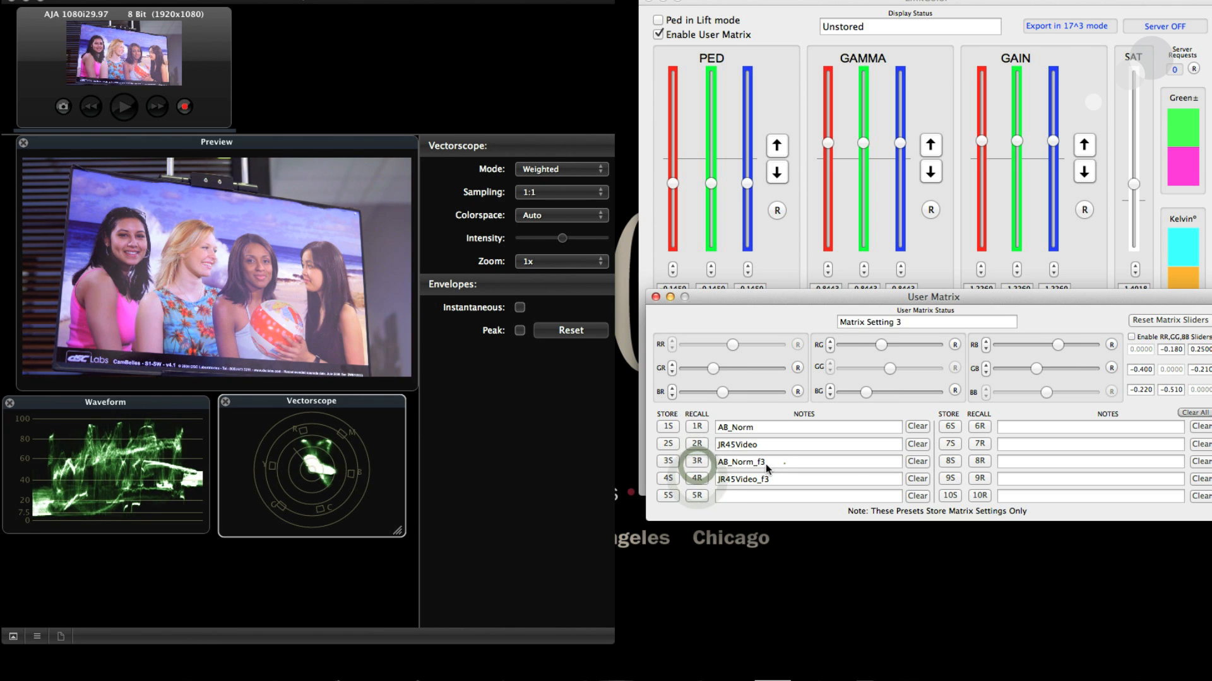
click(808, 478)
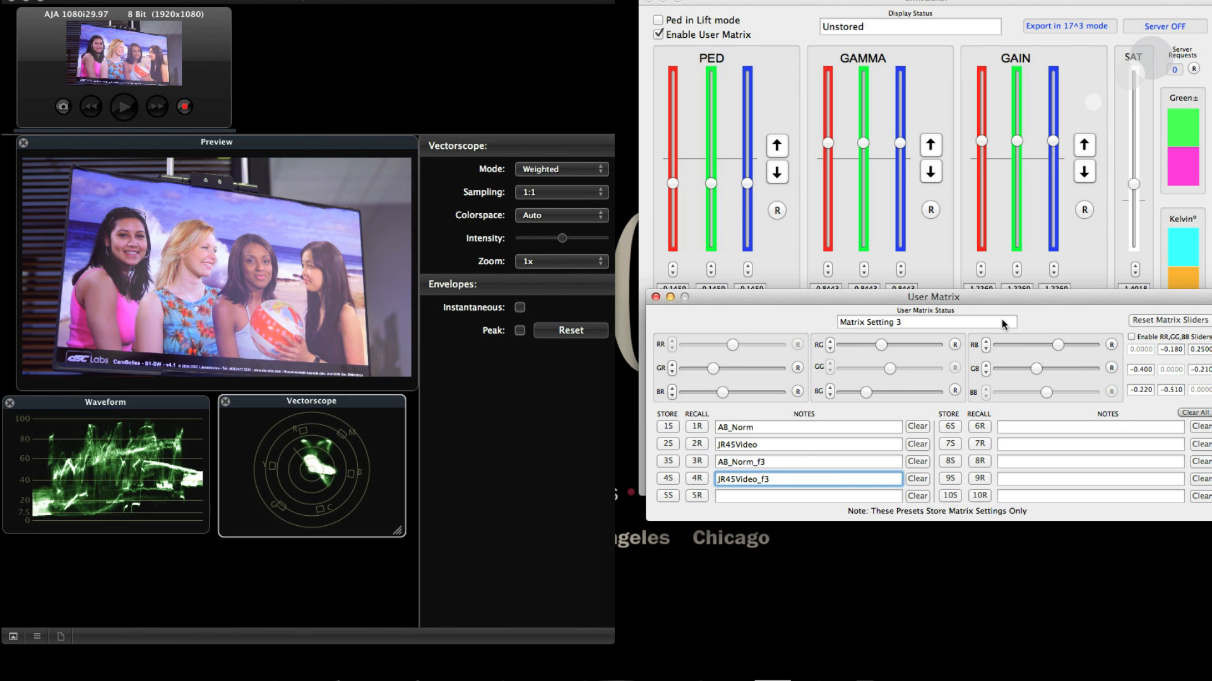
drag(932, 296, 917, 305)
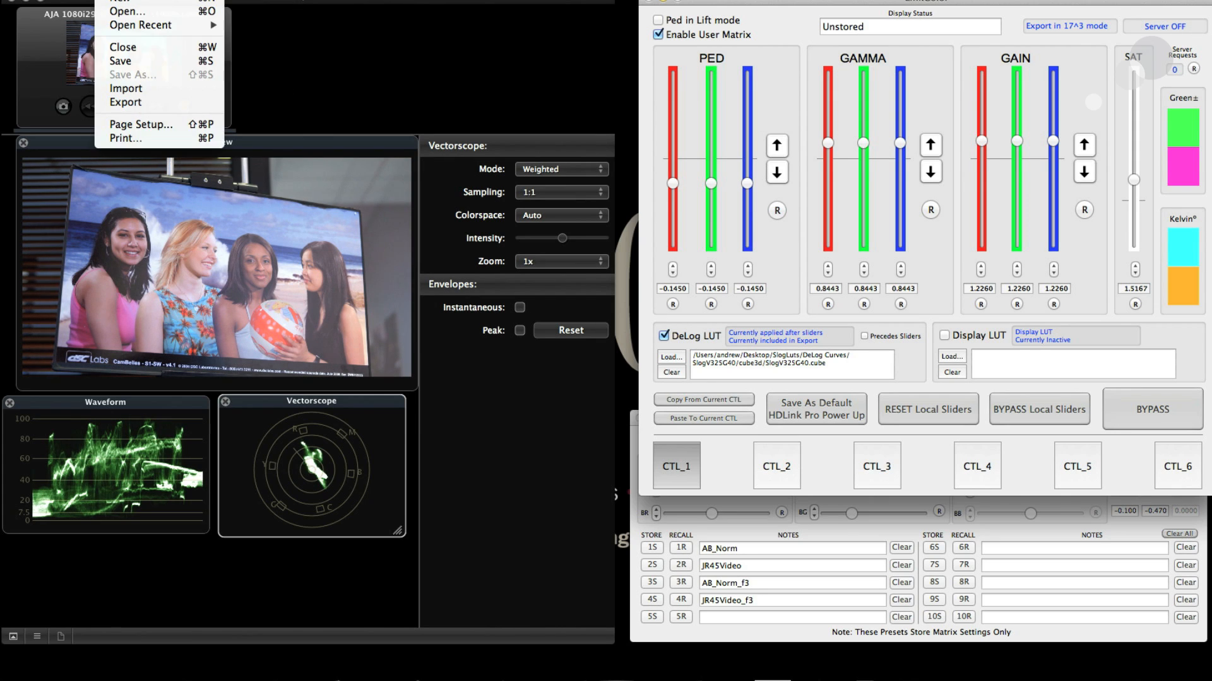
Dismiss the File menu and return focus to the AJA transport window.
click(69, 4)
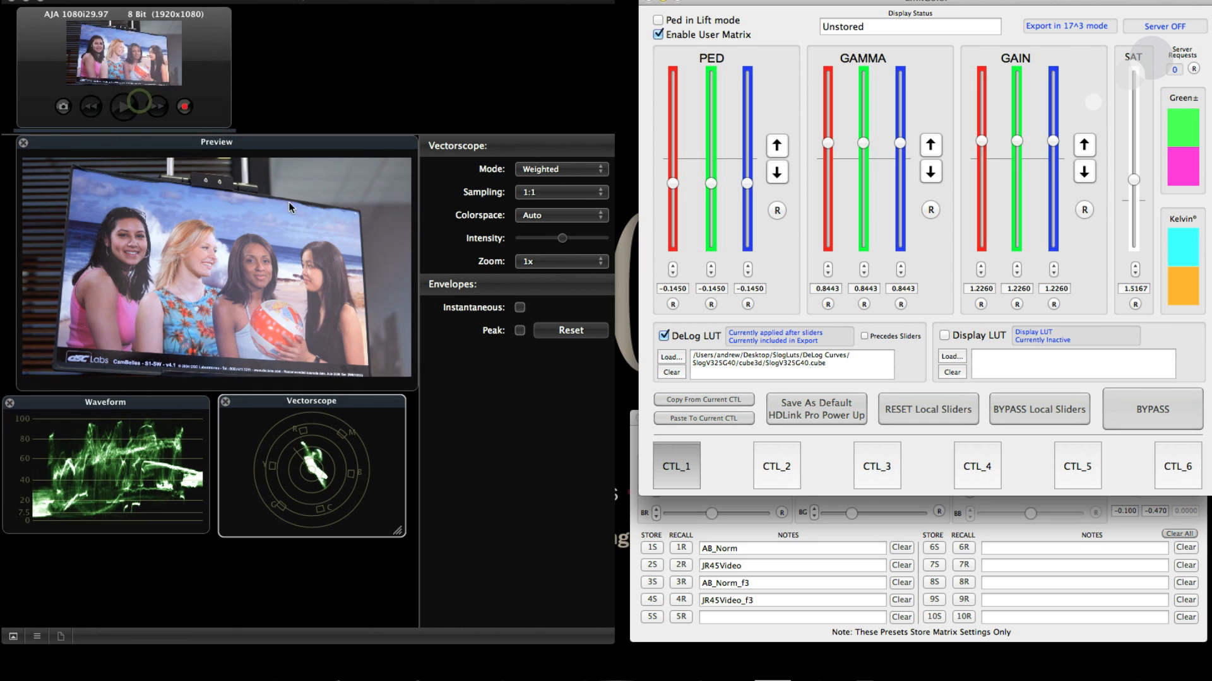
click(1068, 25)
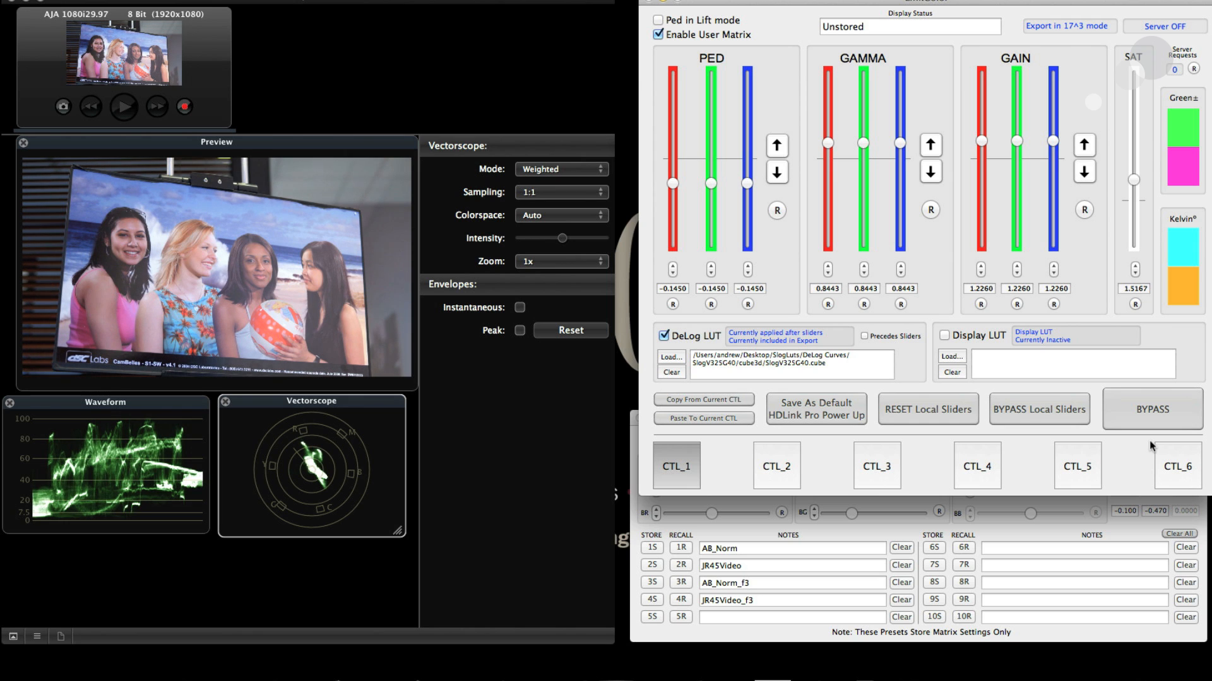
mouse_move(838, 265)
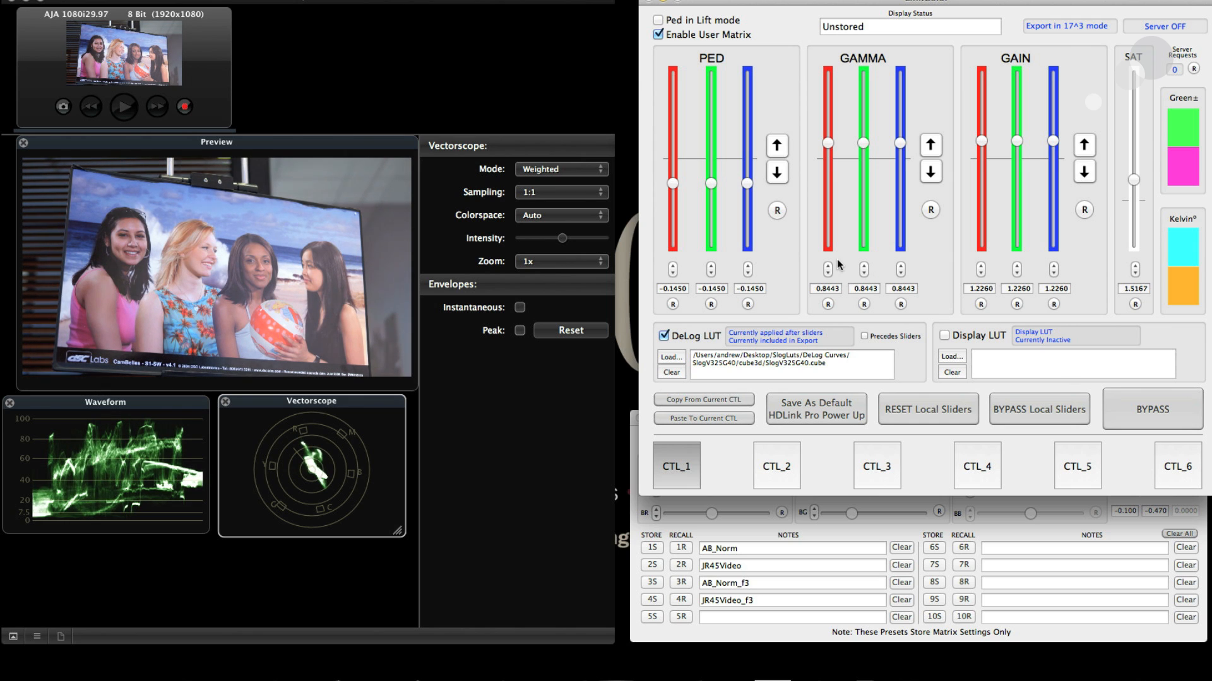
Bypass the grade to view the ungraded feed, then restore the grade.
click(1151, 409)
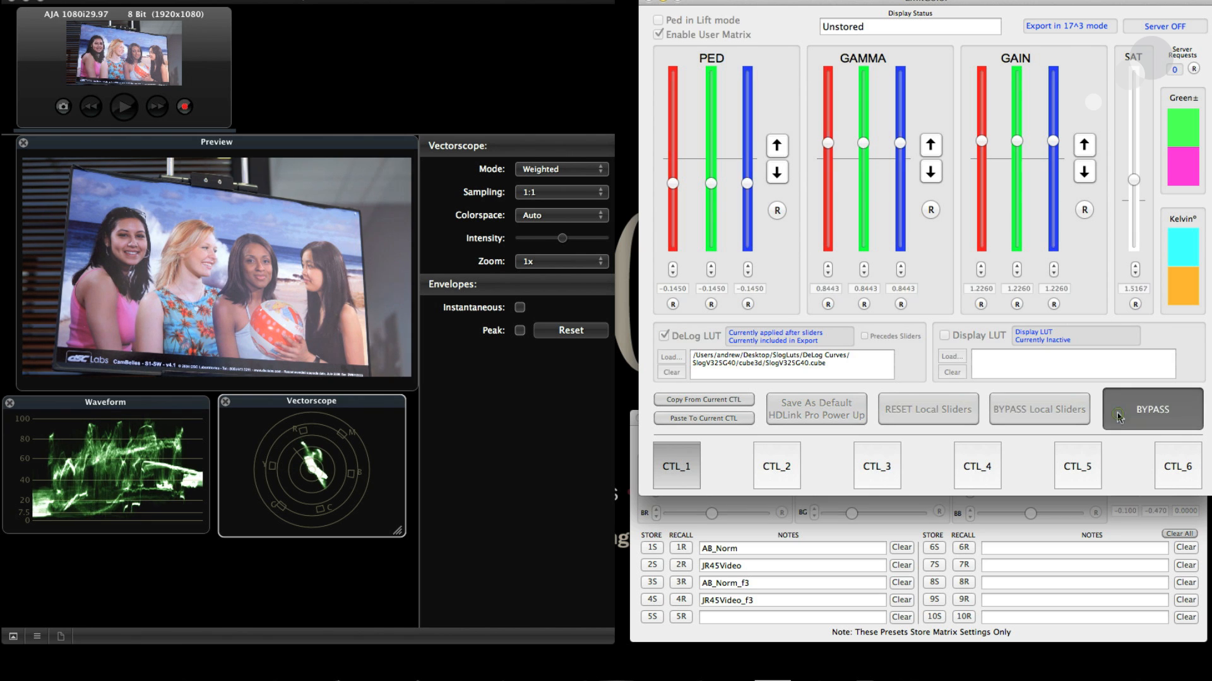
click(1117, 418)
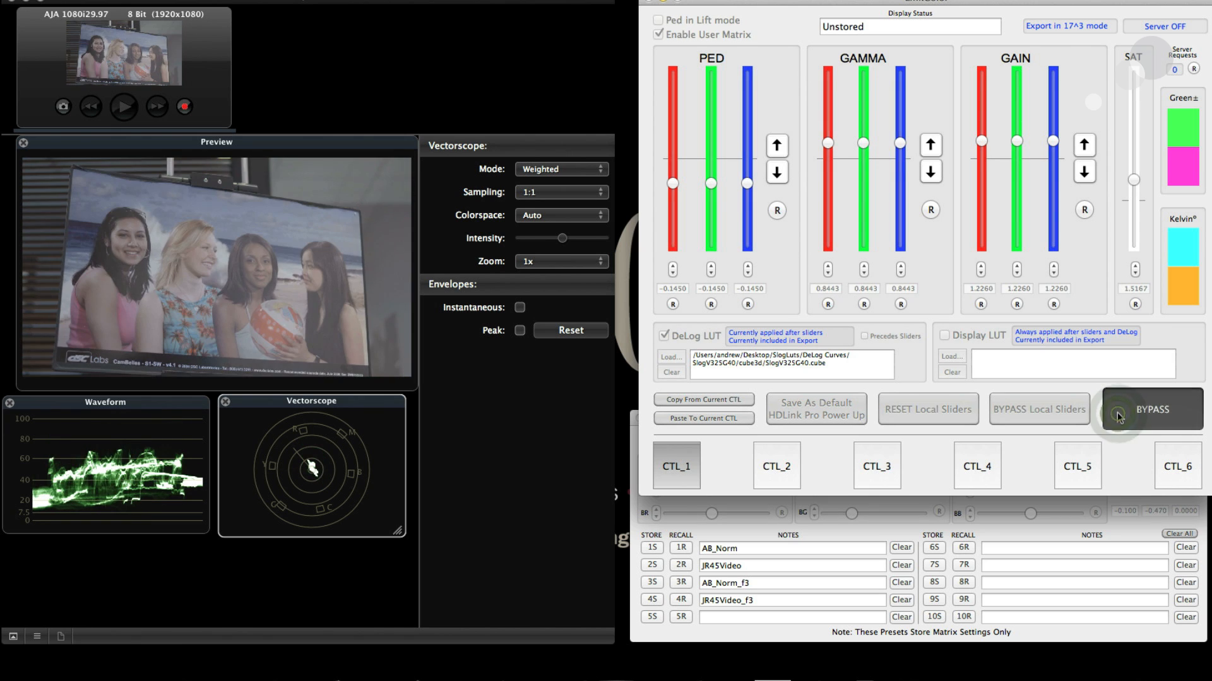
click(1152, 409)
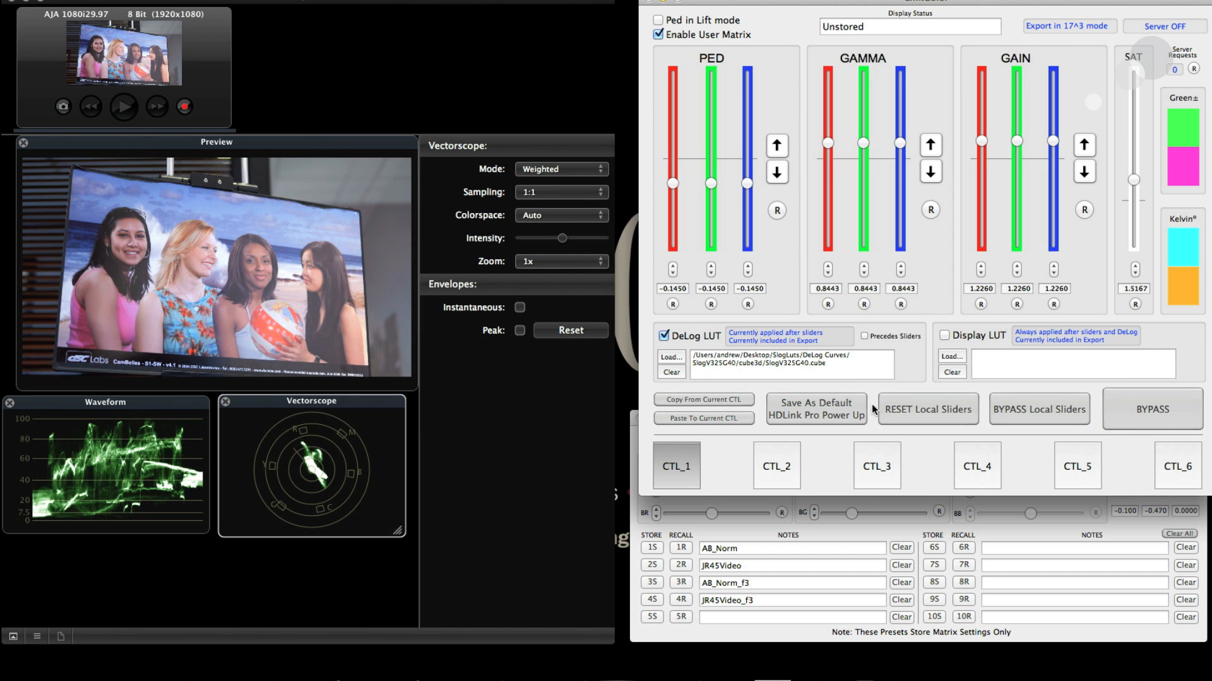
mouse_move(826, 421)
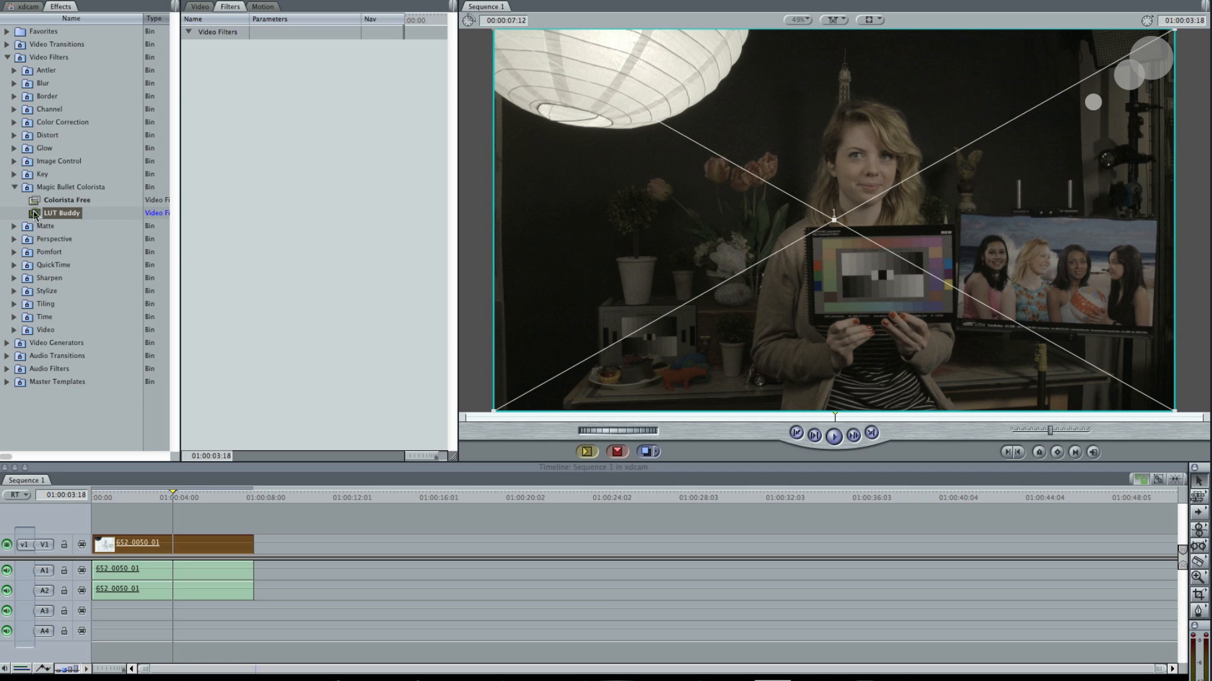
Apply LUT Buddy to the clip and import JR45wMatrix_pan.mga from the JR45VideoWMatrix folder.
double_click(61, 213)
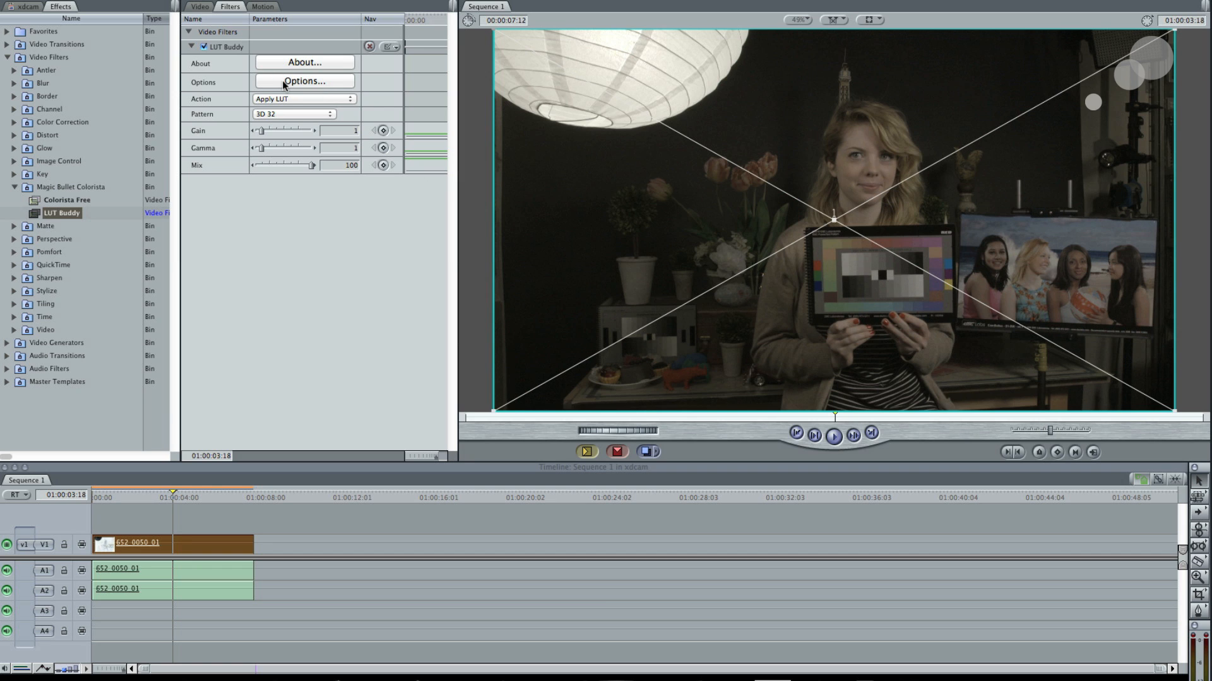
click(302, 81)
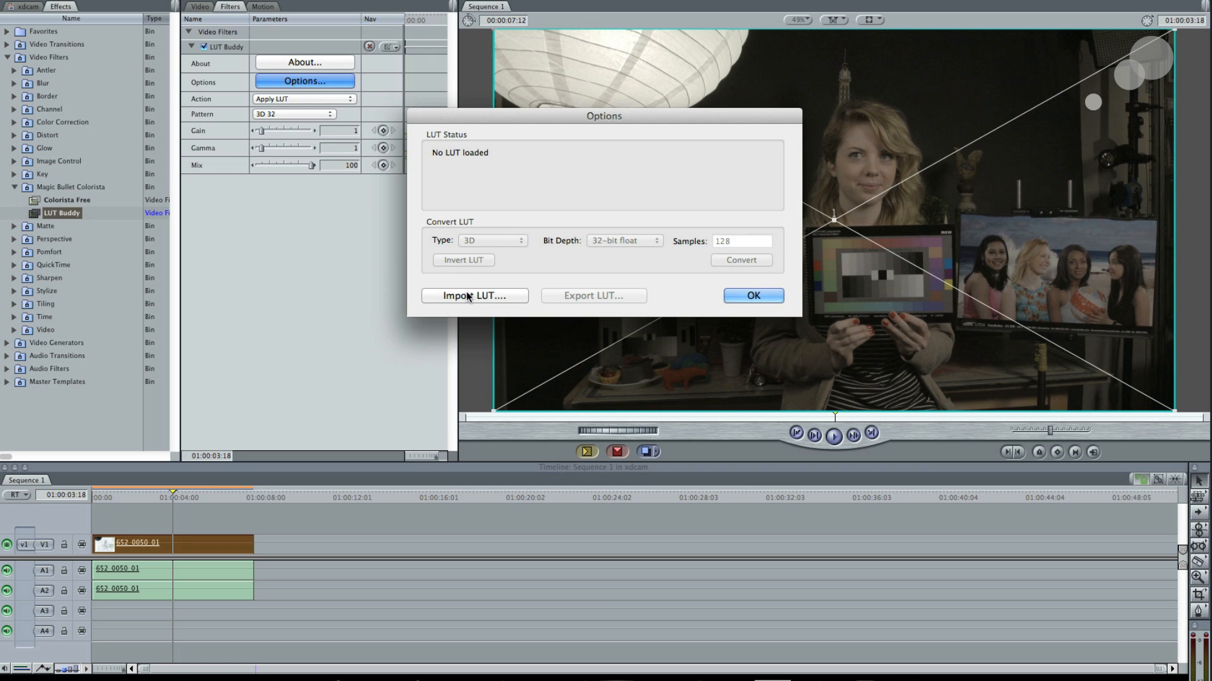
click(473, 295)
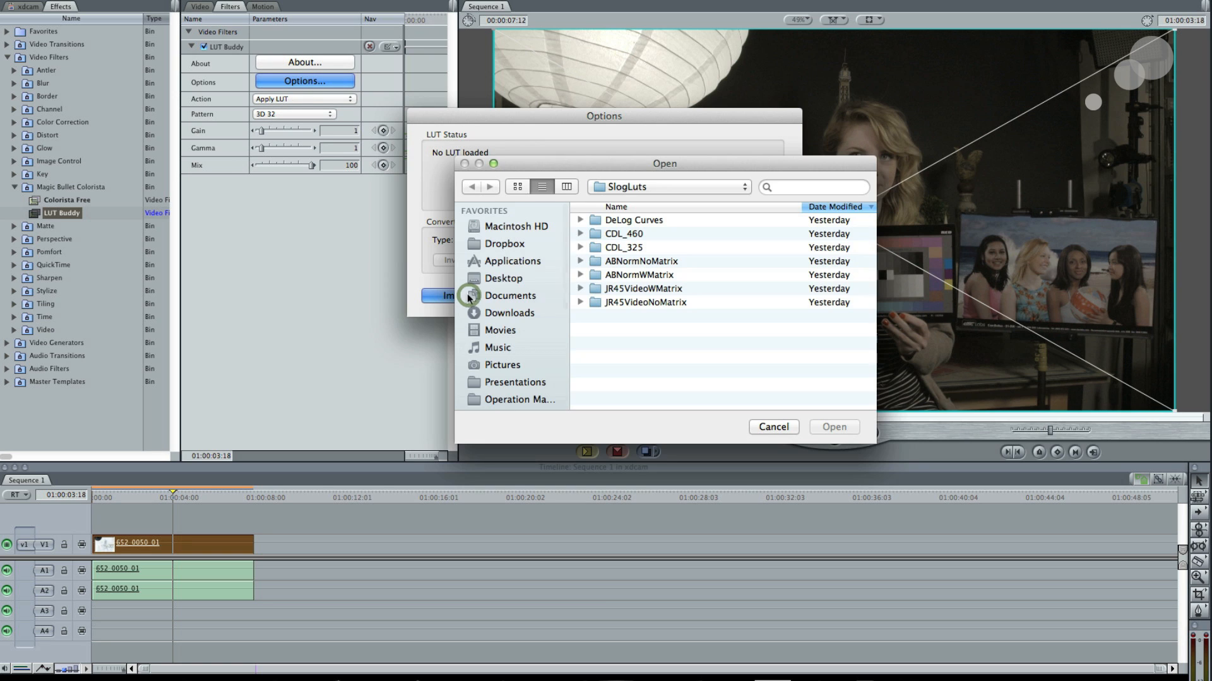
click(645, 302)
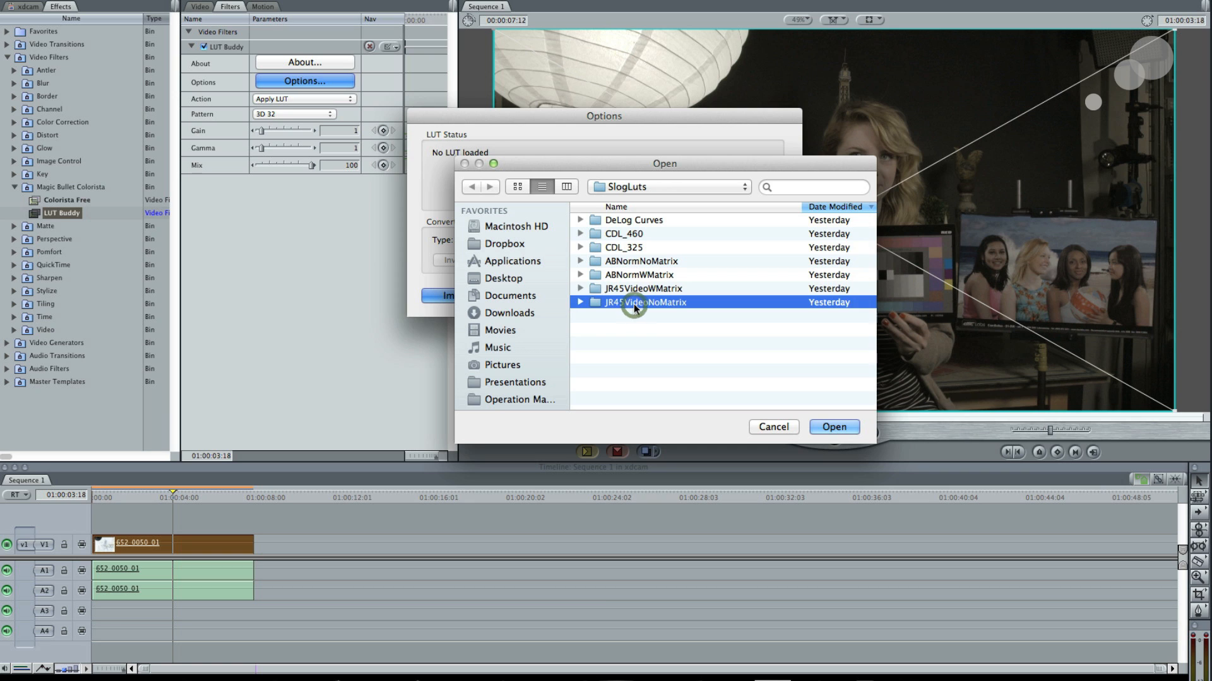
click(580, 288)
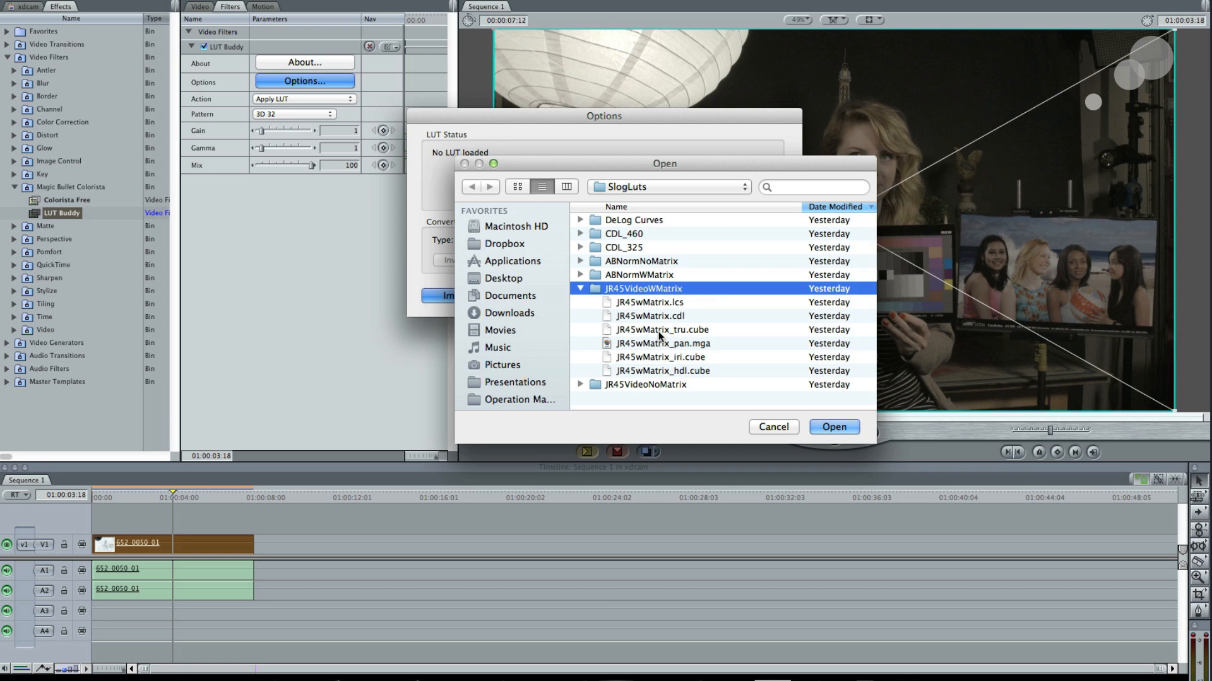
click(662, 343)
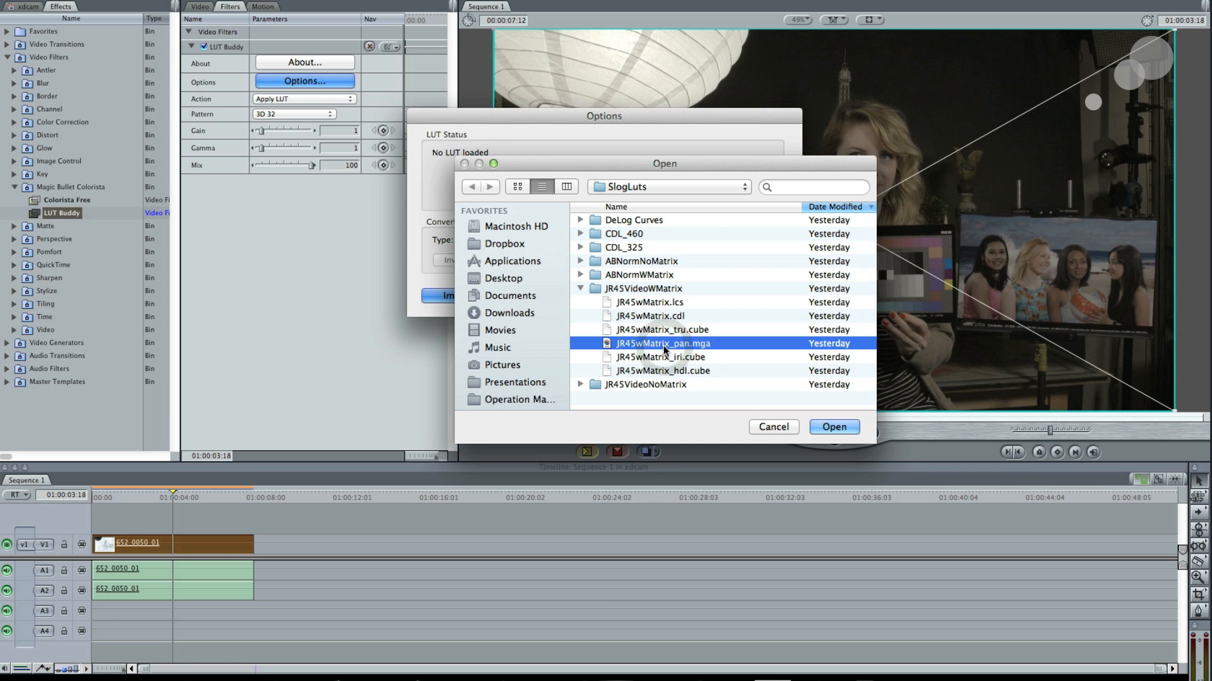
click(833, 427)
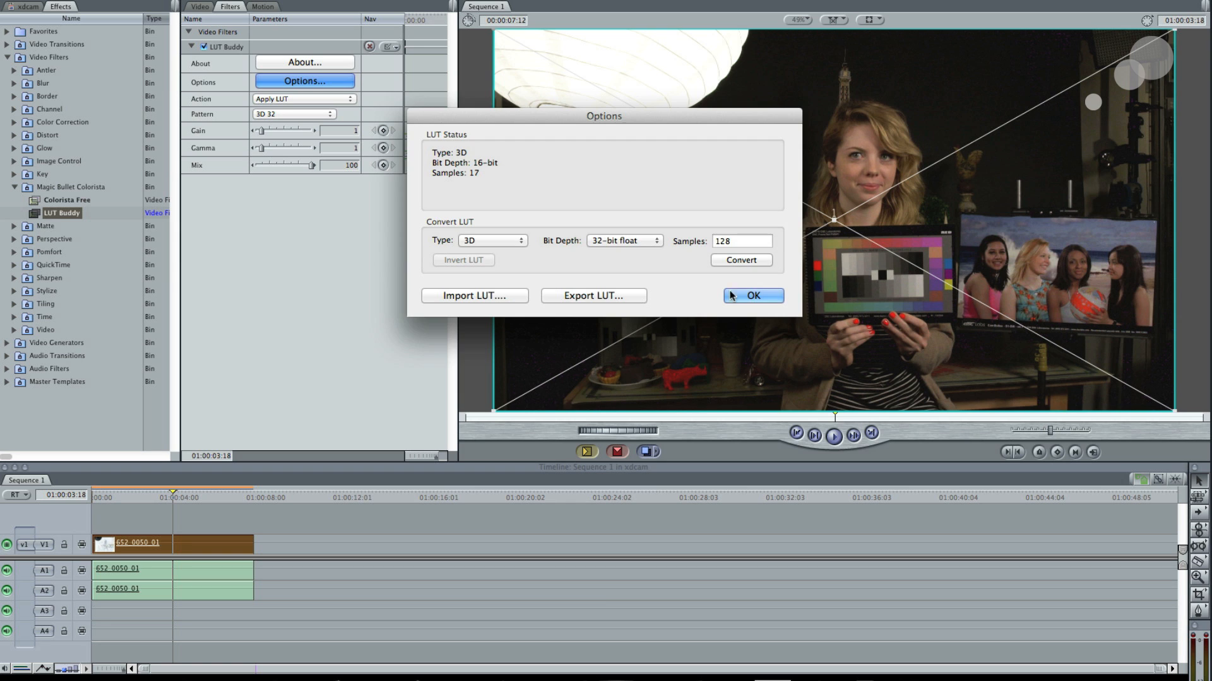
Confirm the LUT Buddy options, then toggle the filter off and on, leaving it active.
click(751, 295)
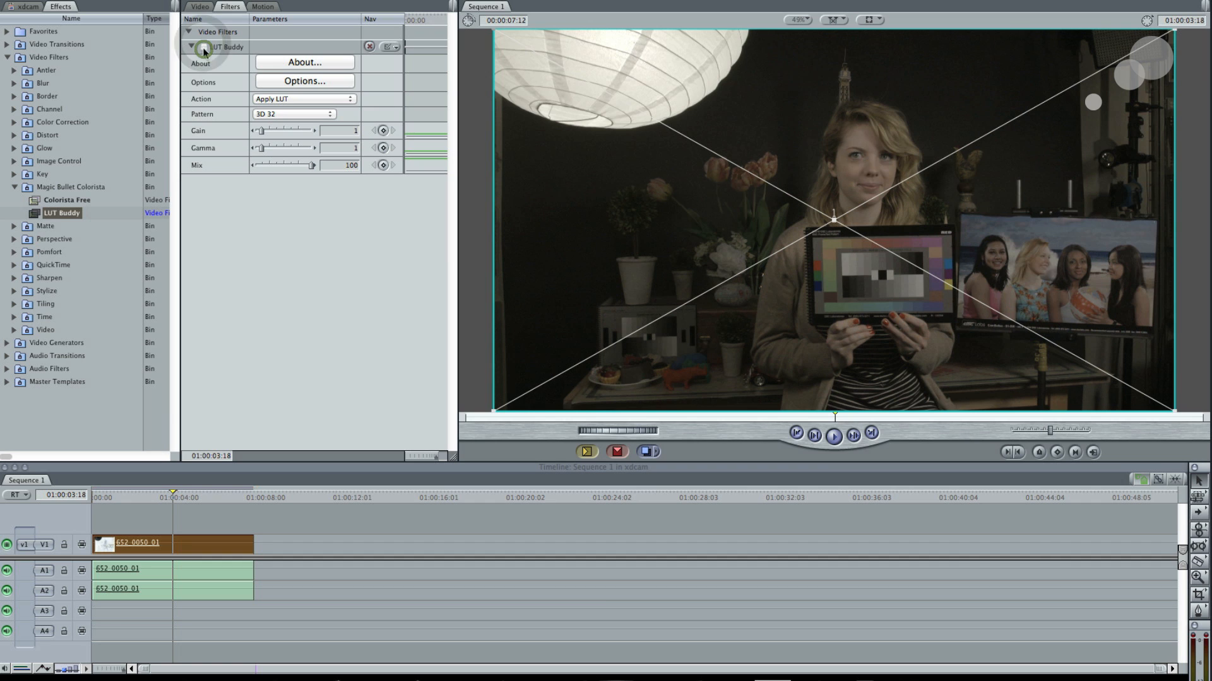
click(204, 47)
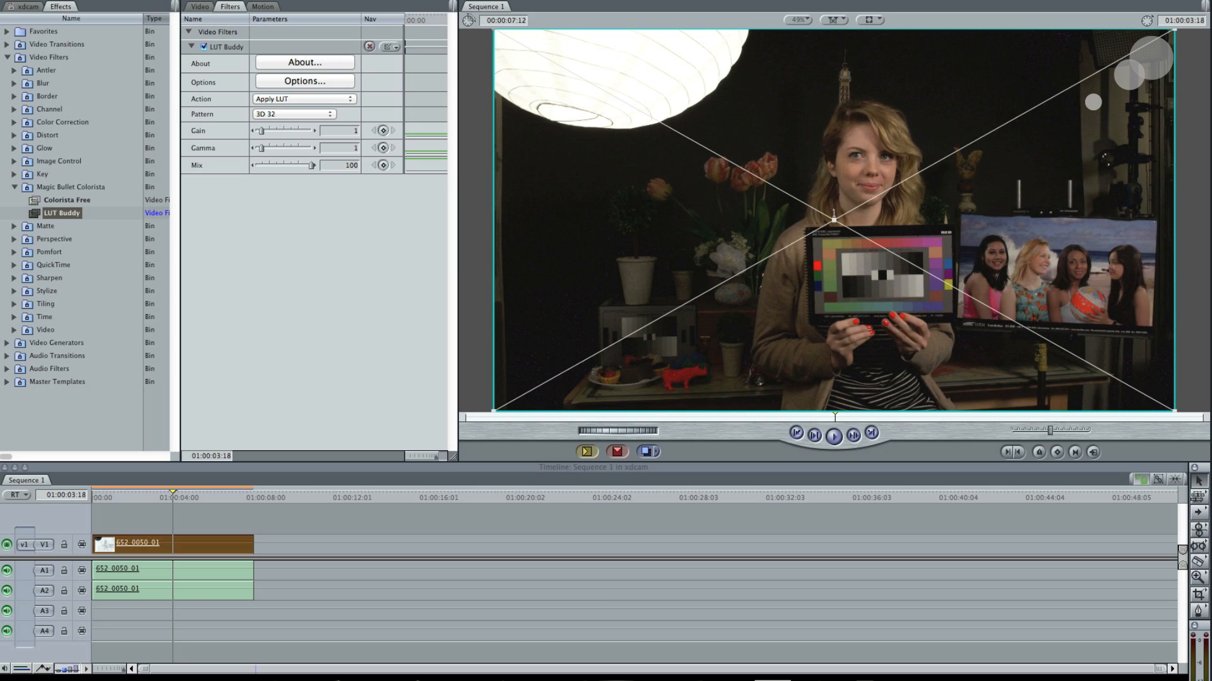
click(204, 47)
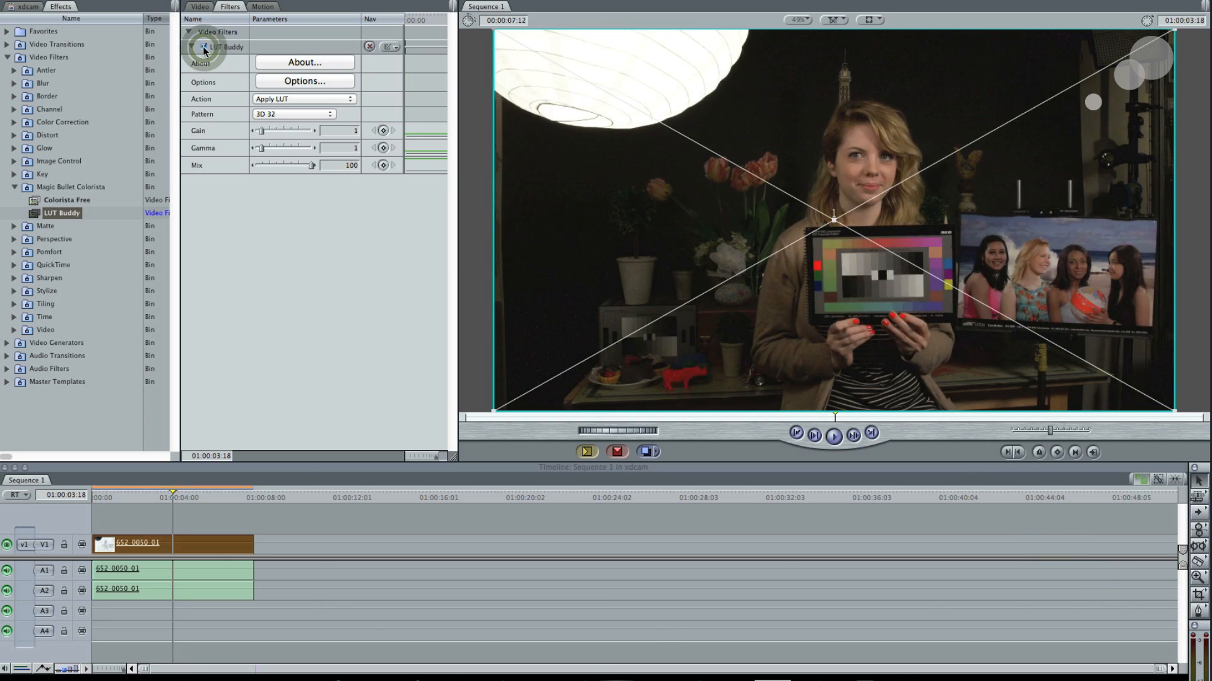
click(202, 47)
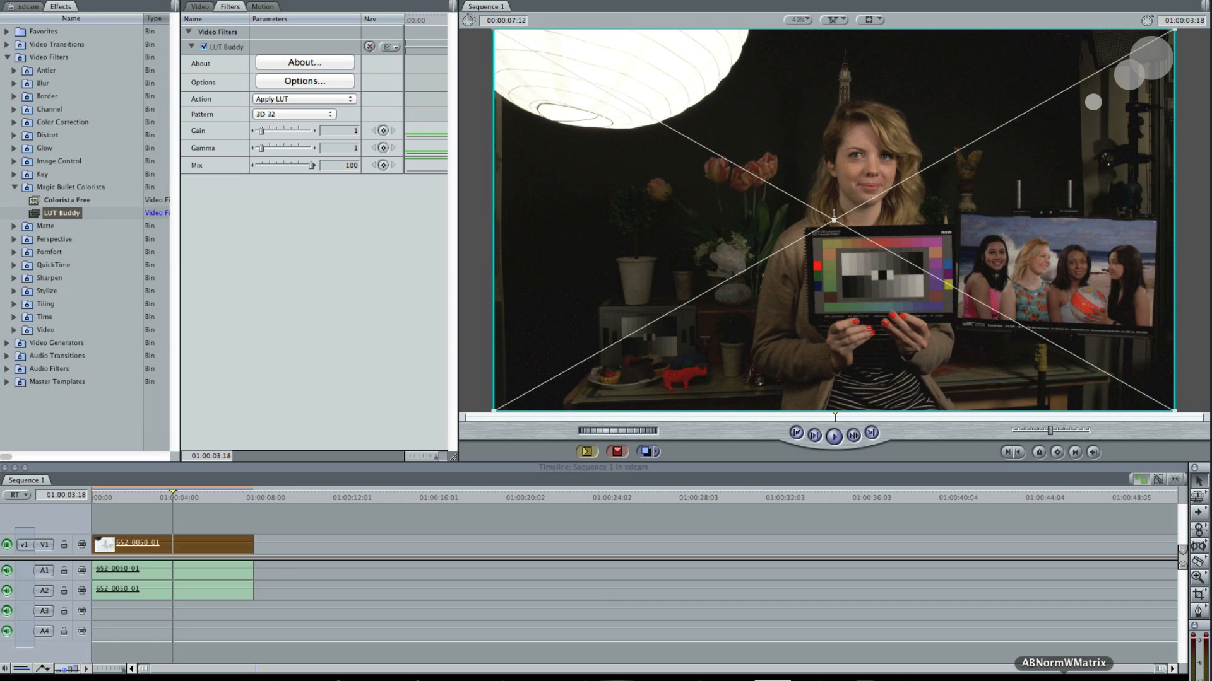
Browse SlogLuts in Finder into DeLog Curves and the SlogV800G40 curve folder.
click(304, 81)
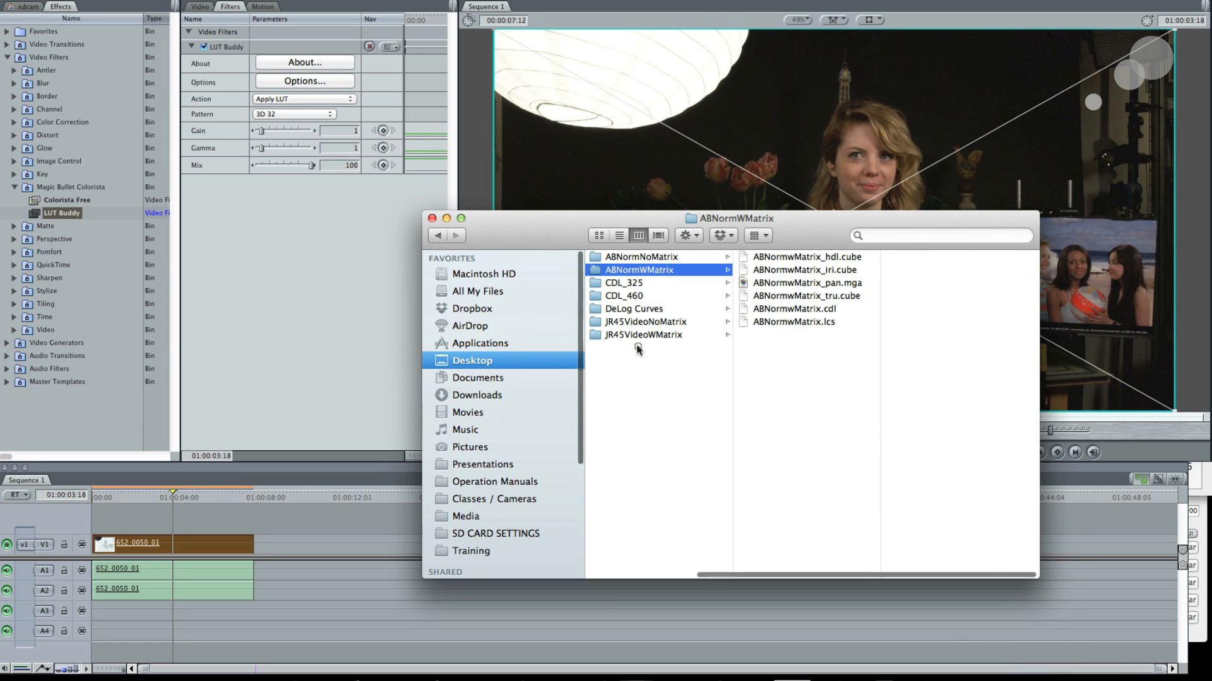
click(437, 236)
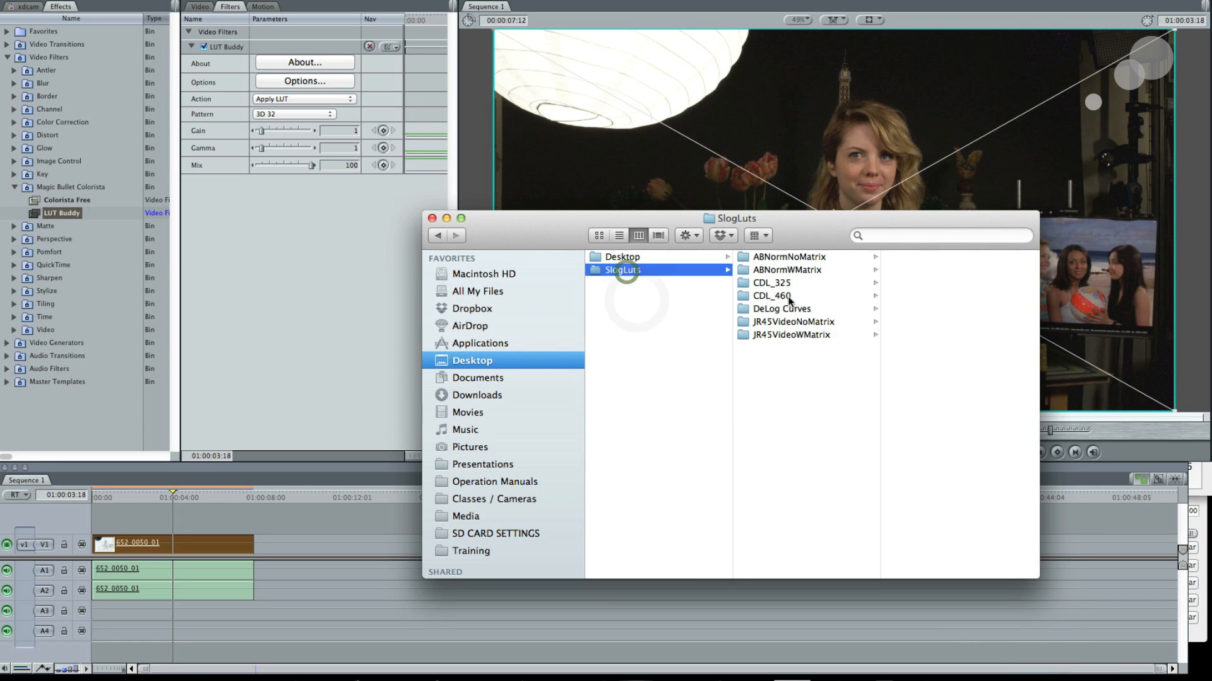
click(780, 307)
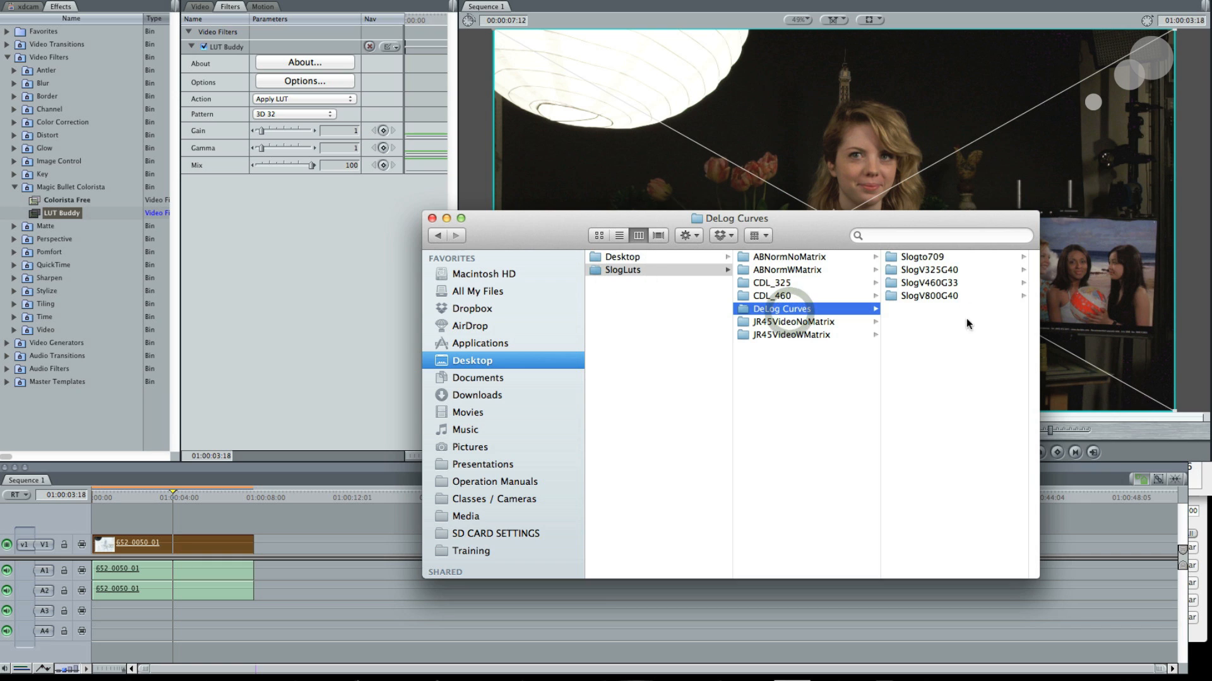
click(928, 295)
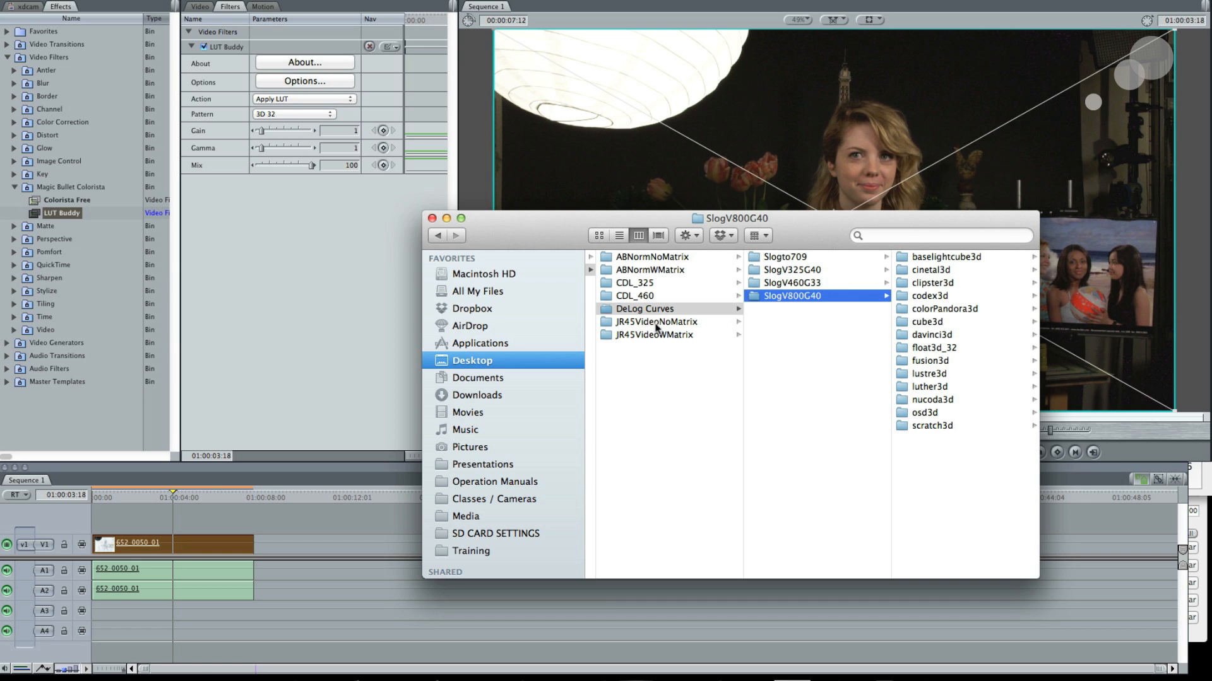
Look through the JR45VideoWMatrix, JR45VideoNoMatrix and CDL_460 folders, ending in ABNormWMatrix.
click(657, 333)
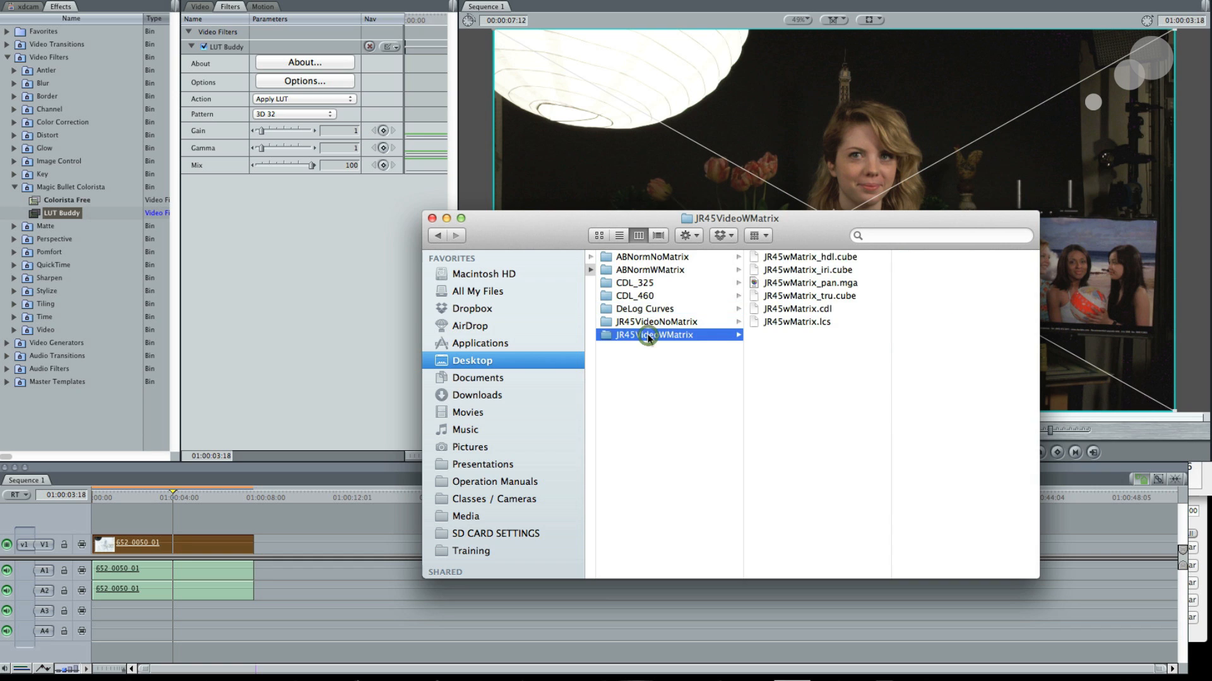
click(656, 321)
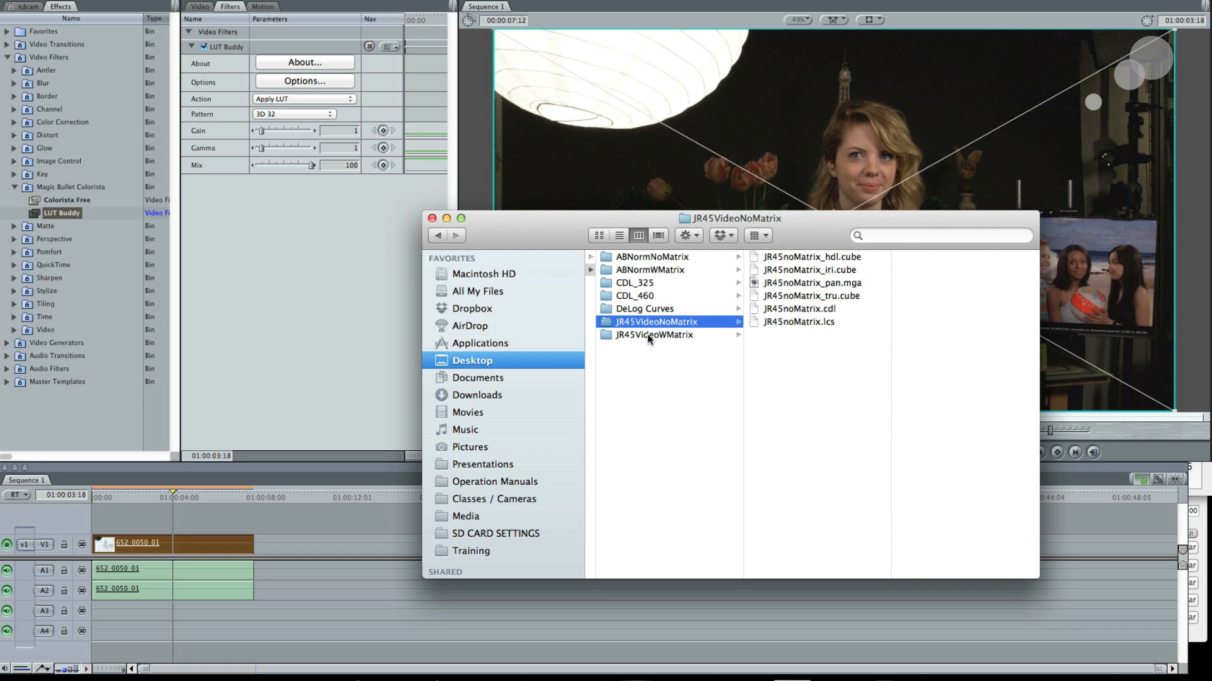
click(634, 295)
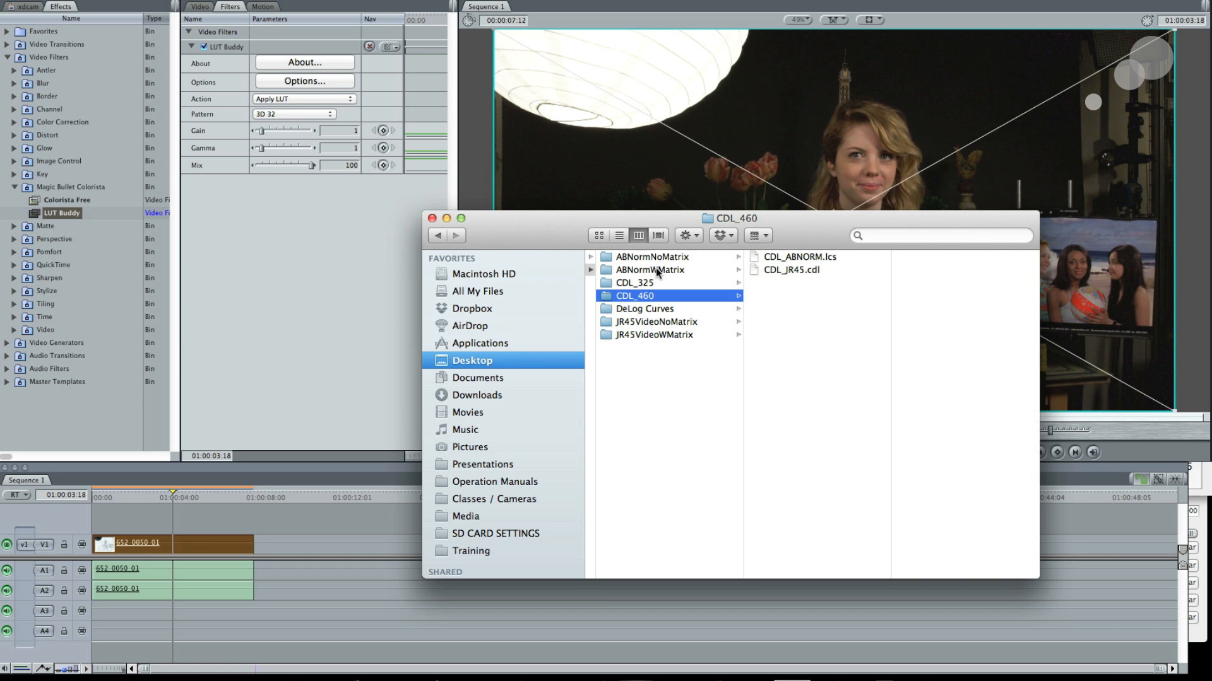
click(649, 270)
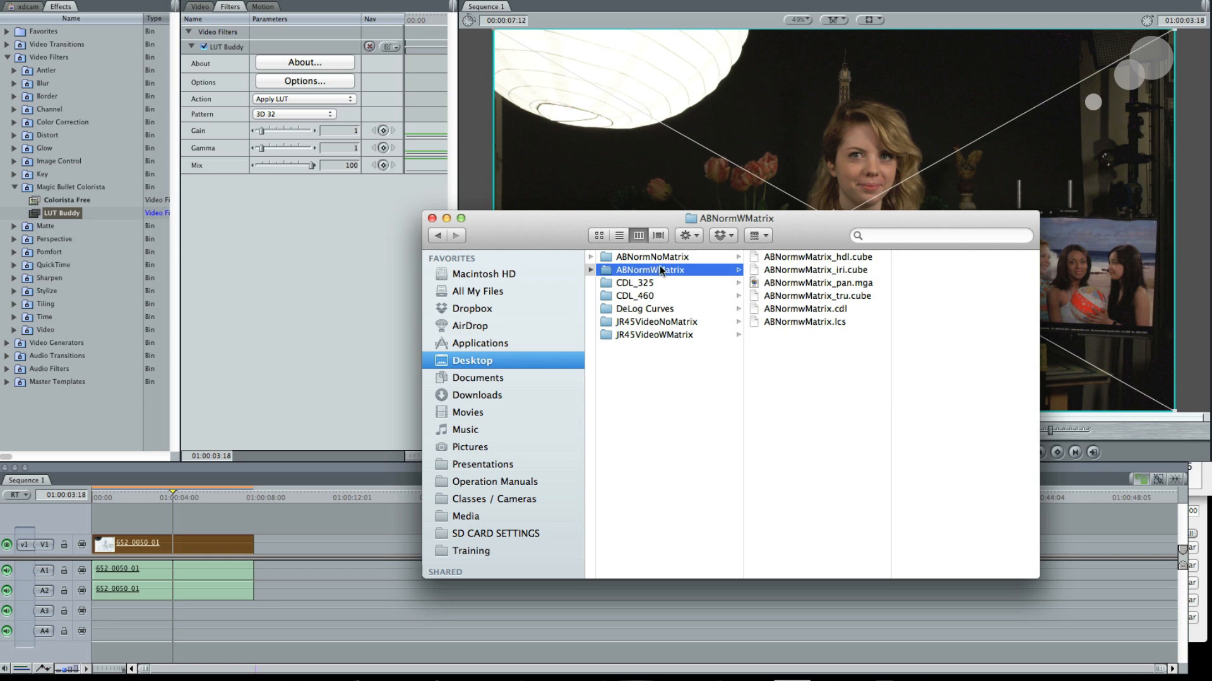
mouse_move(675, 286)
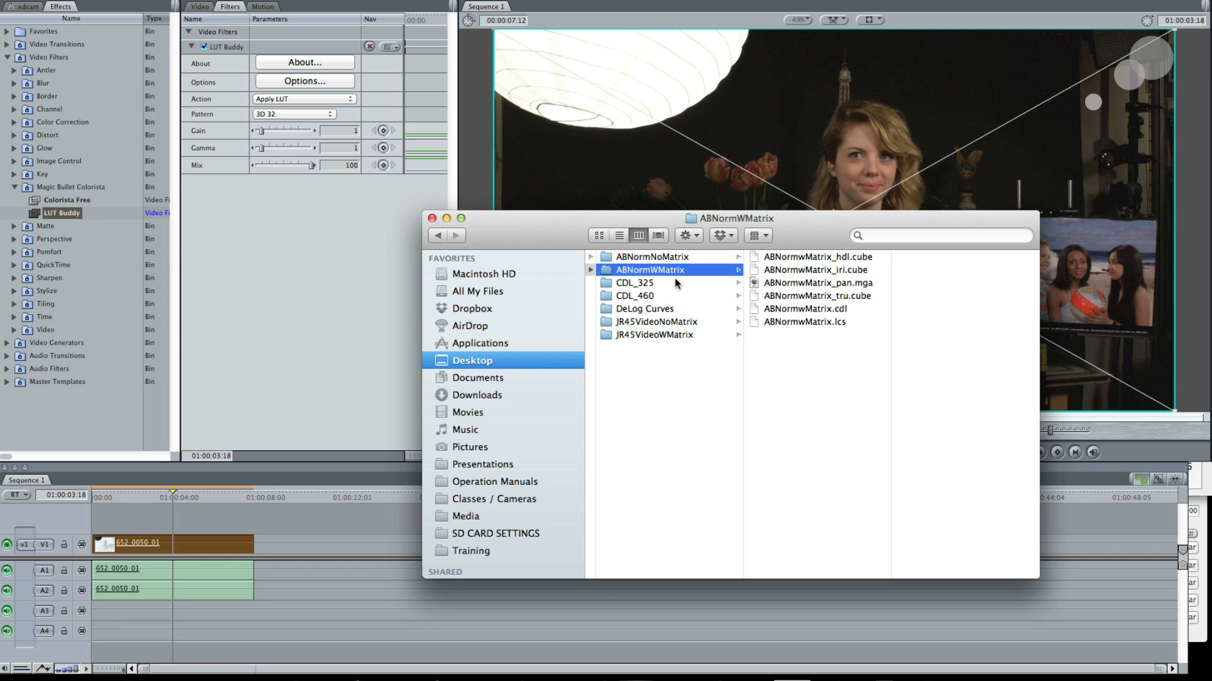